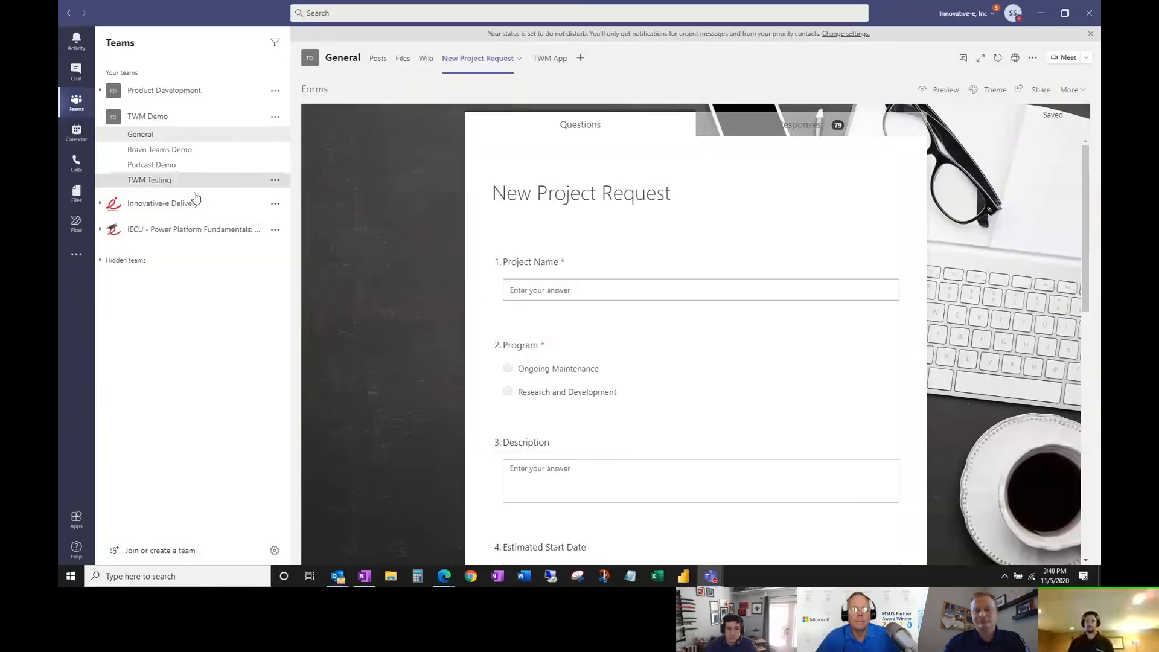
- Go to TWM Testing > Podcast Demo posts and start a new conversation
left_click(149, 180)
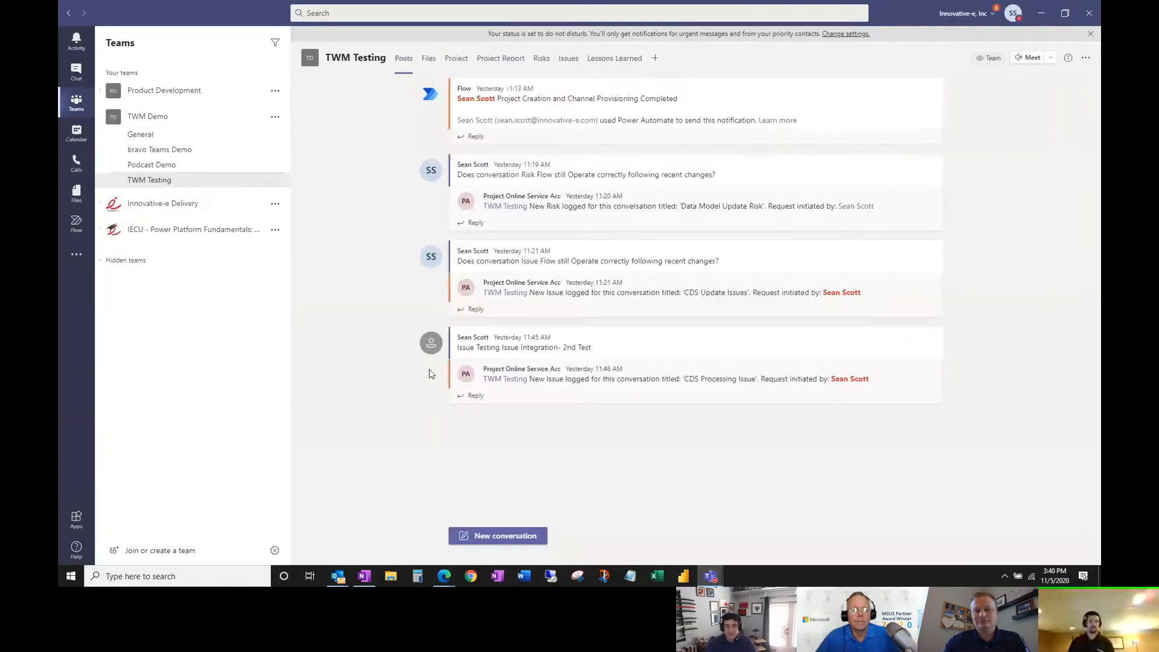
left_click(151, 164)
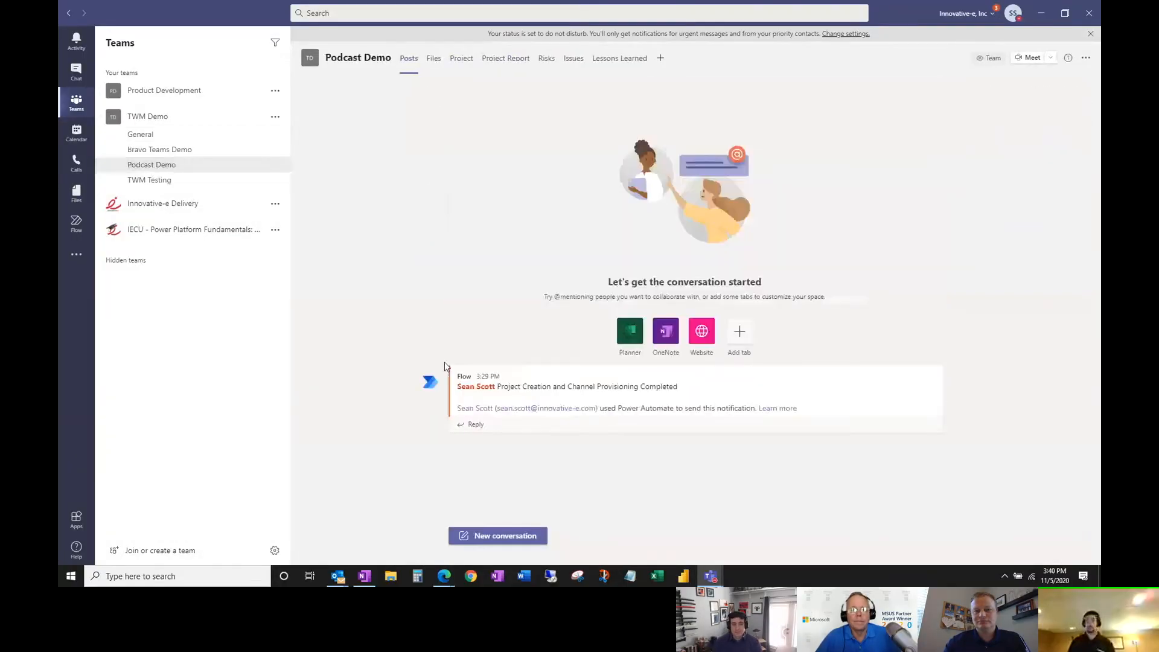
left_click(497, 536)
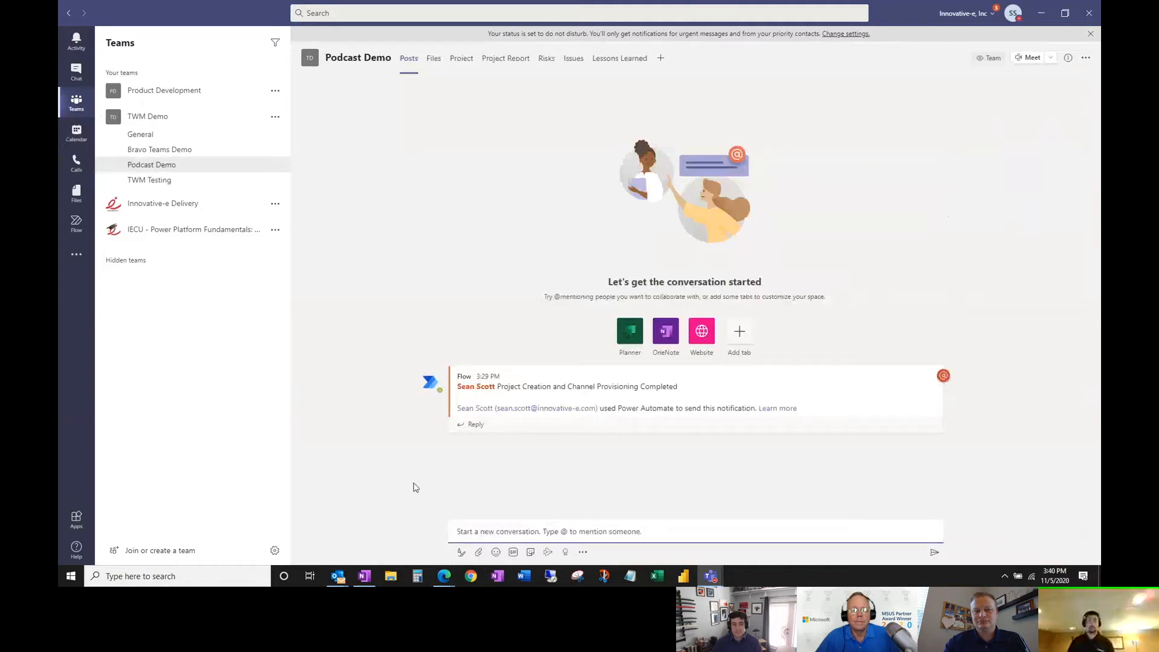
- Post 'Do compatibility updates to open source libraries affect our solution' and show its message actions
type("Do compatibility updates to open source libraries affect our solution")
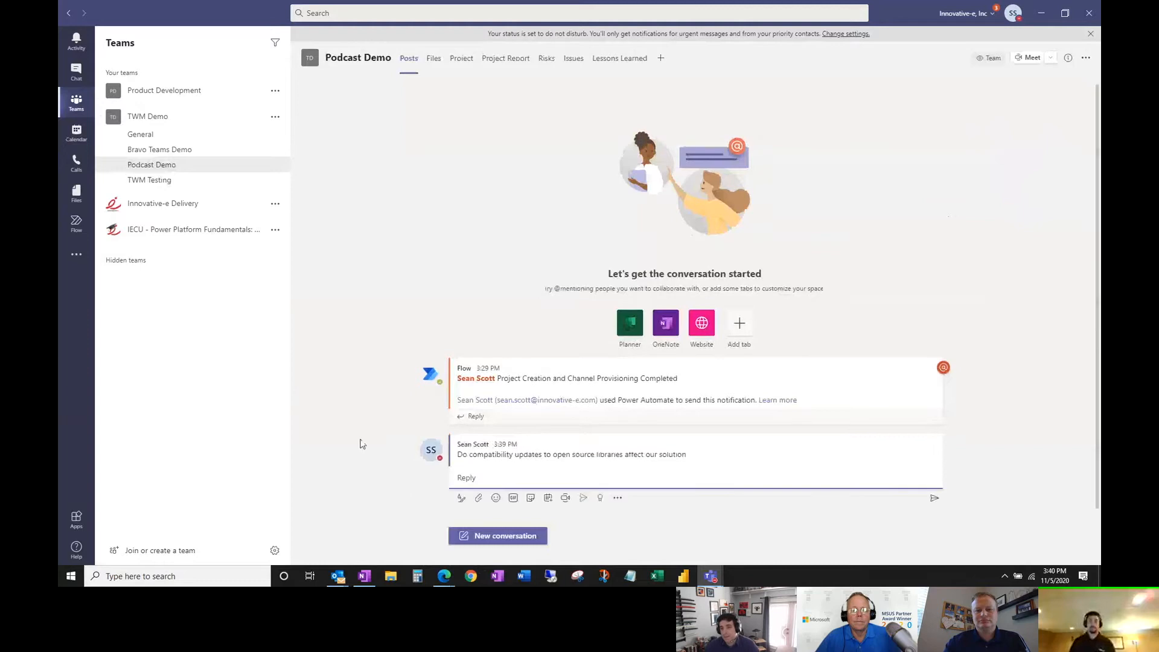
mouse_move(517, 454)
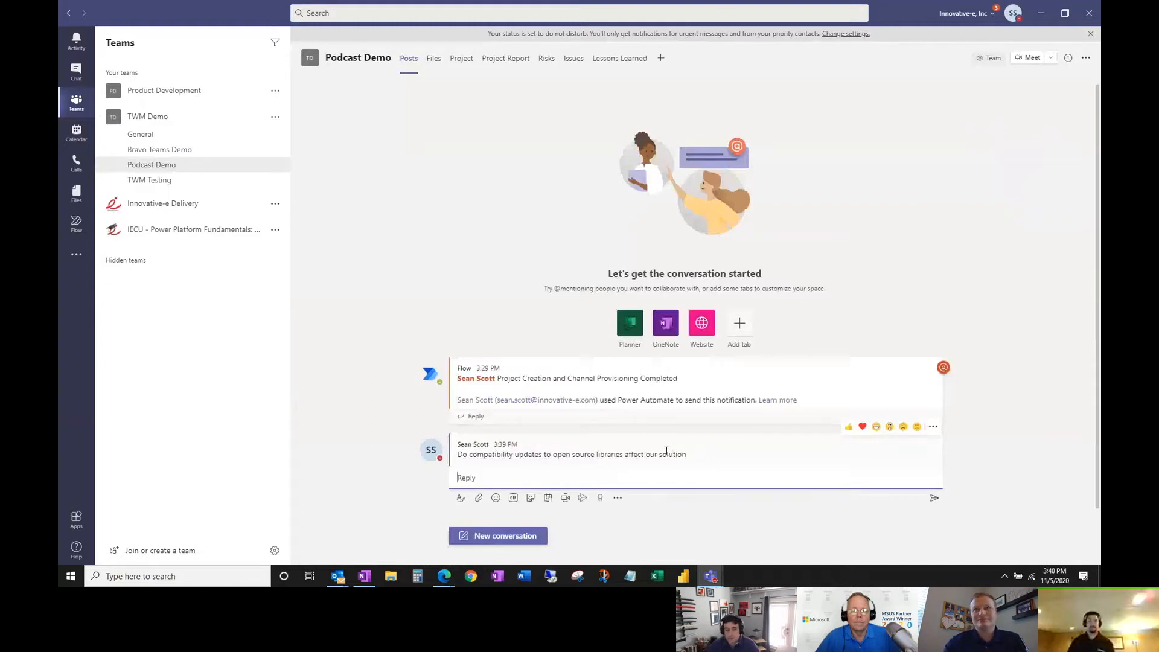
mouse_move(721, 452)
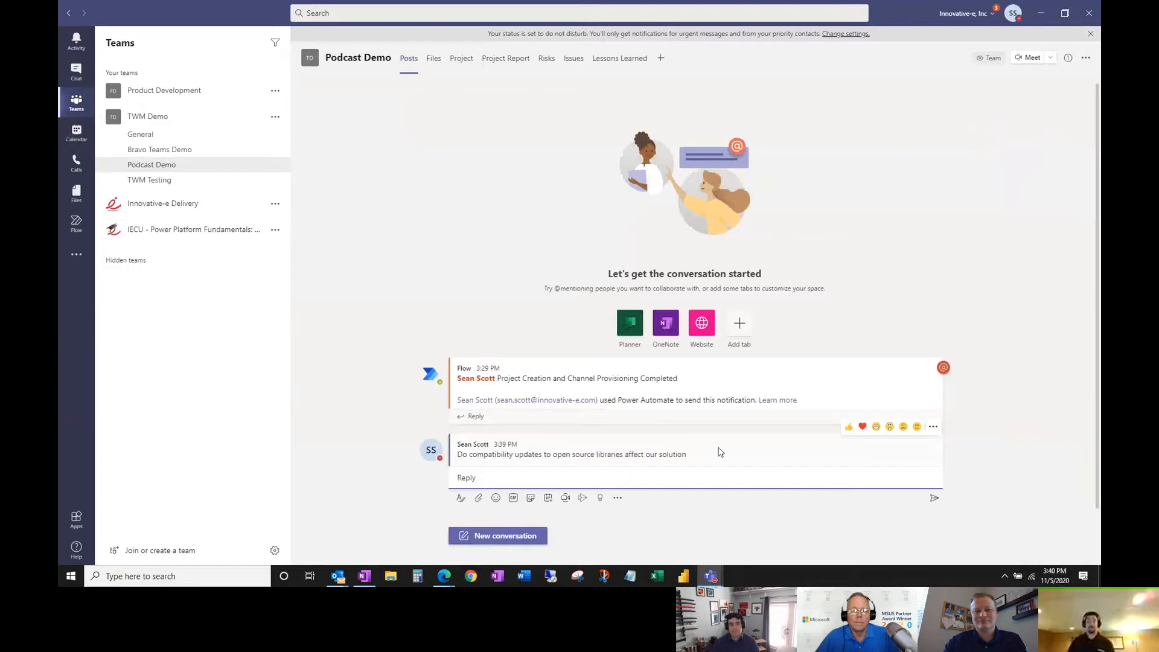
mouse_move(933, 427)
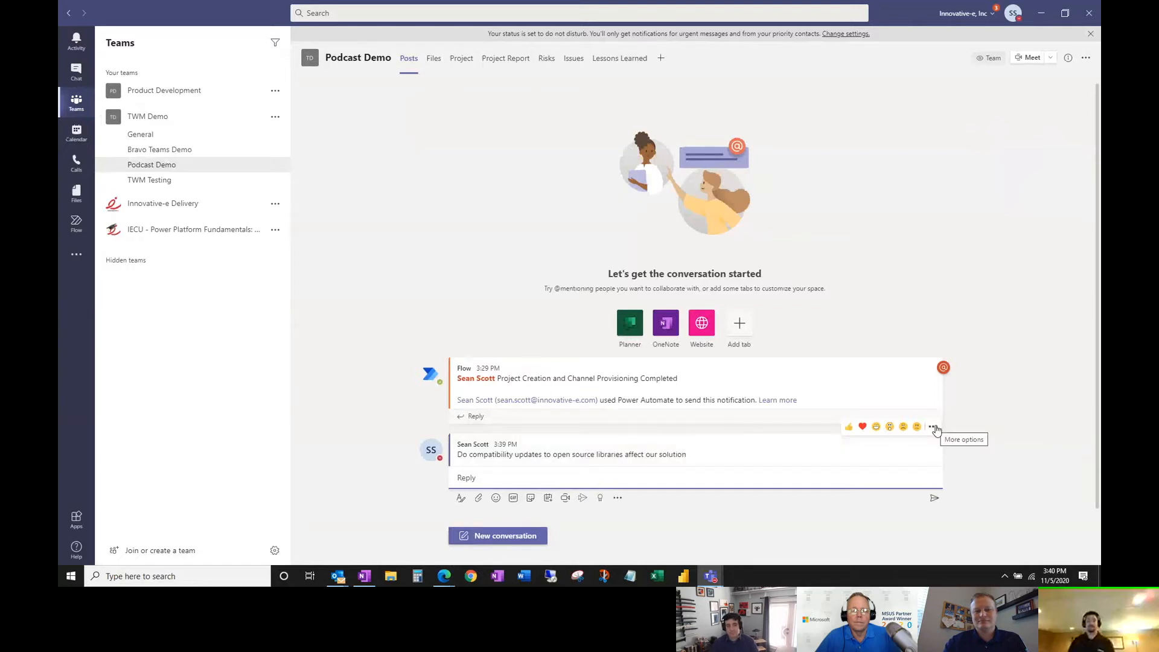
left_click(936, 429)
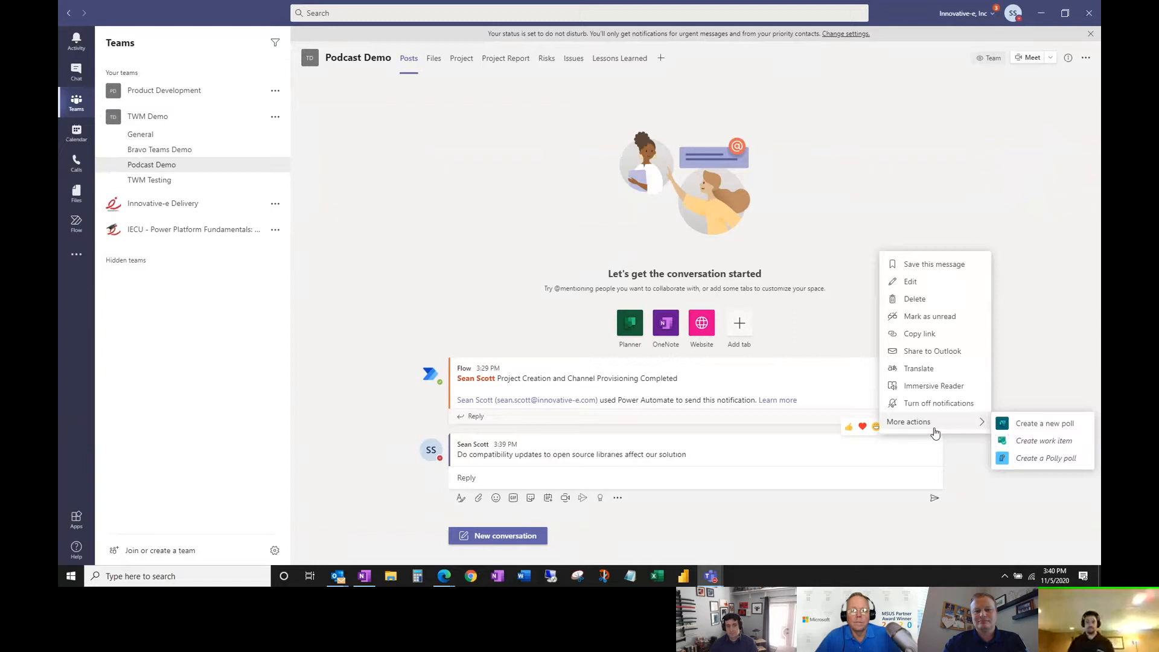
mouse_move(1013, 484)
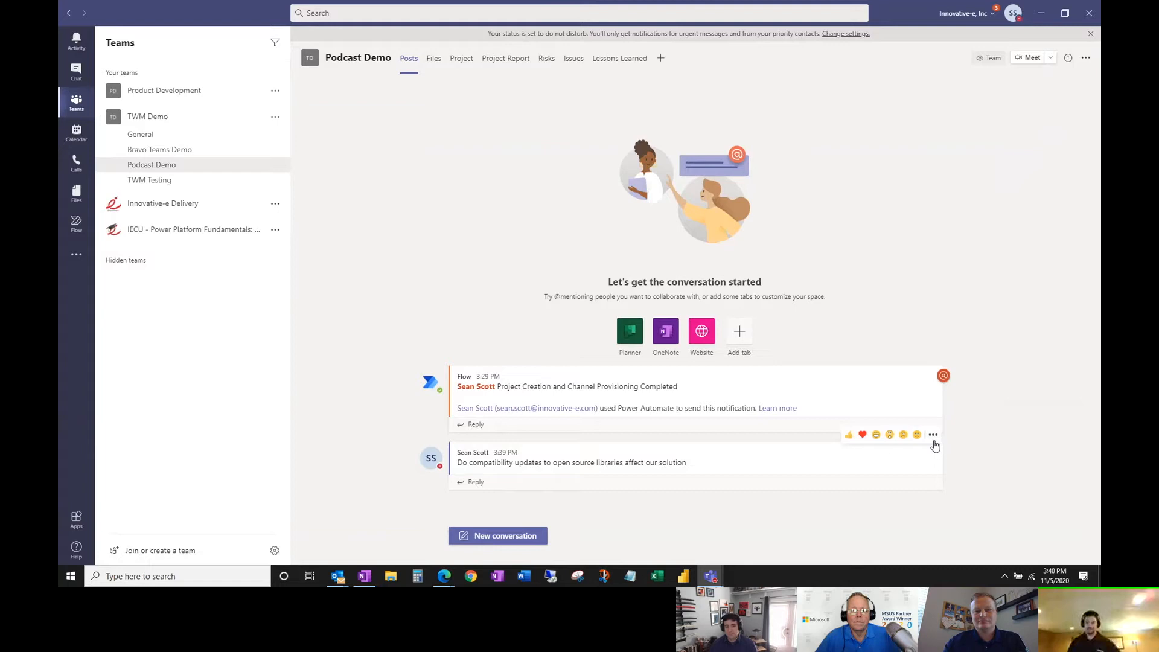
mouse_move(1045, 477)
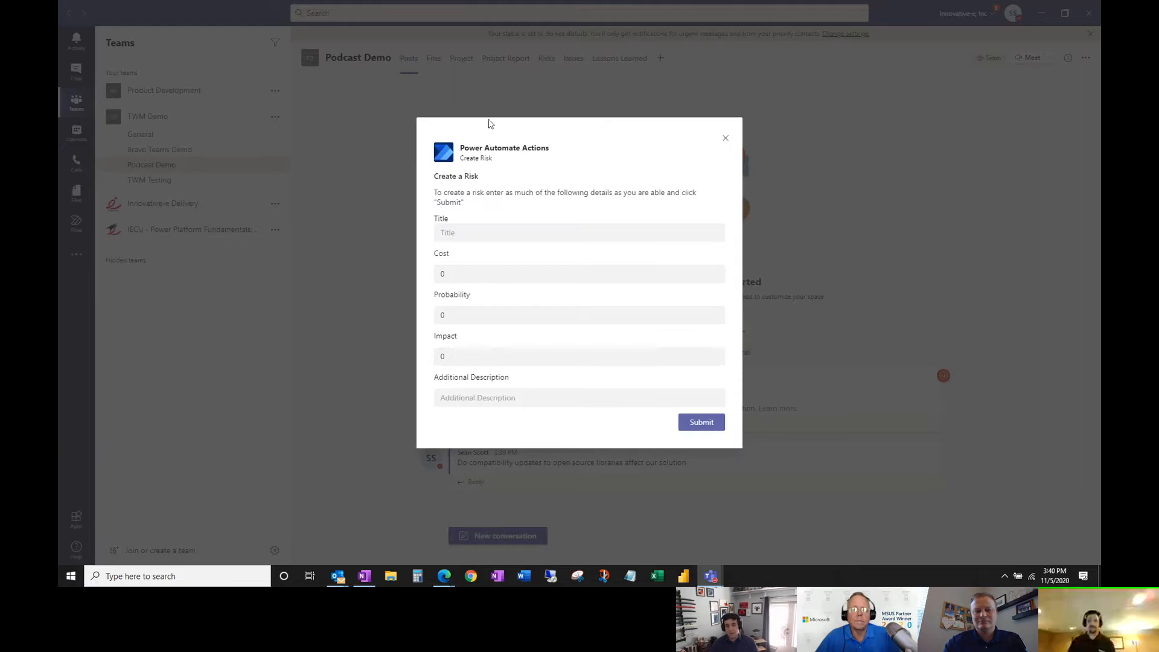
mouse_move(375, 439)
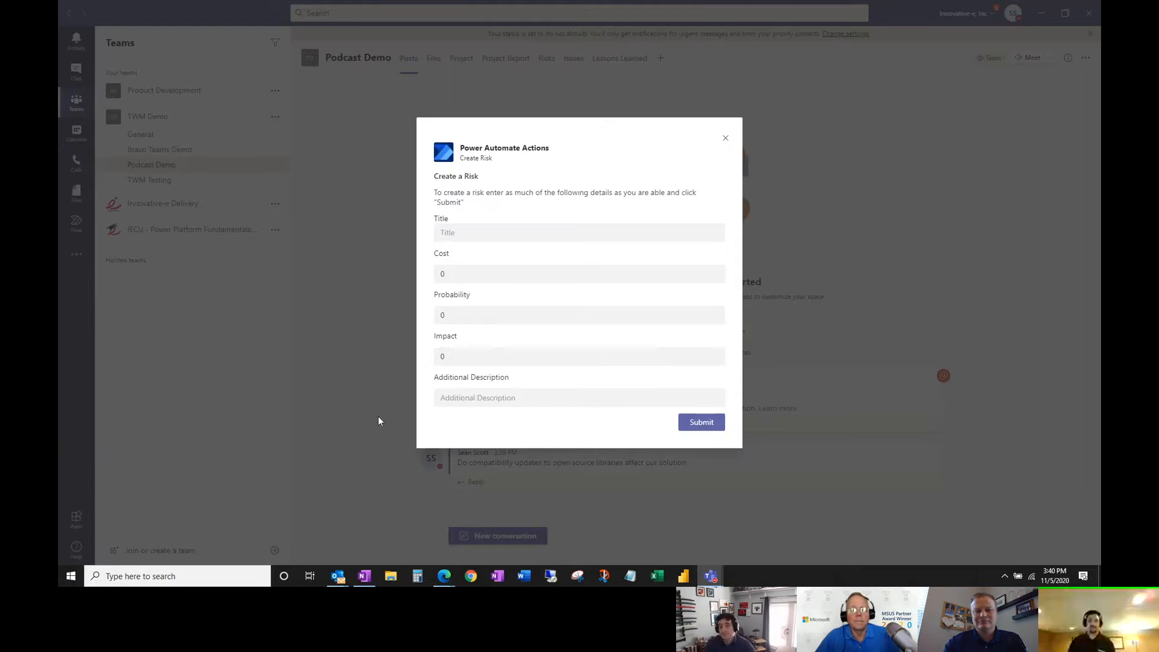
mouse_move(455, 291)
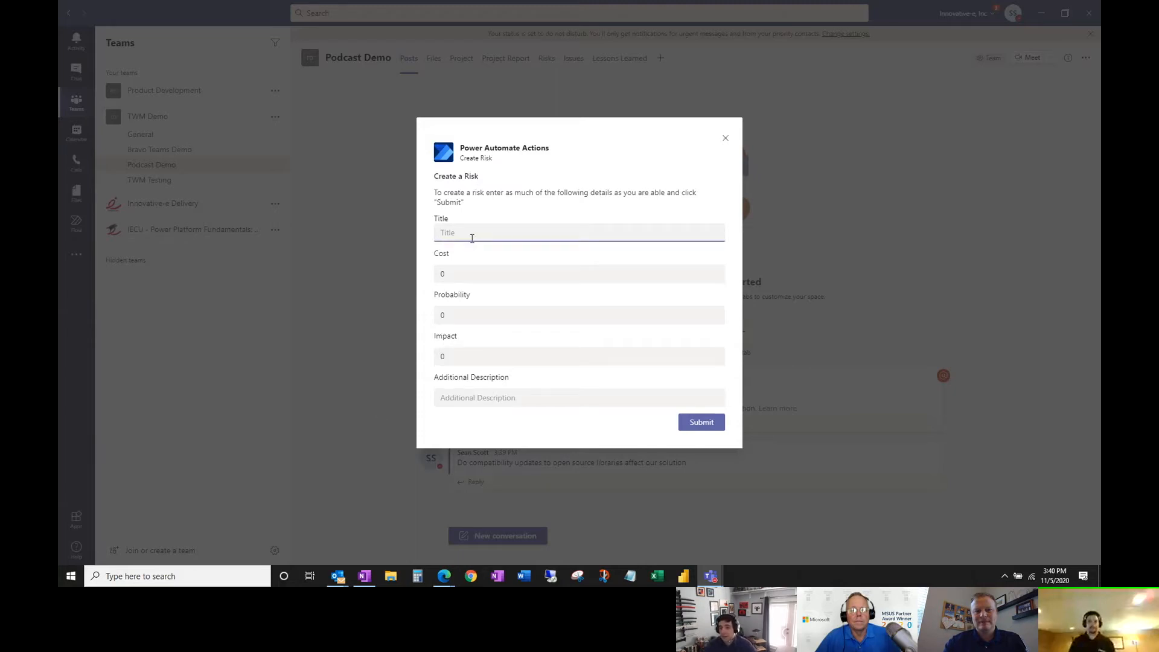
- Submit a Create Risk form titled 'Open Source Libraries' with cost 1000, probability 50, impact 5
type("Open S")
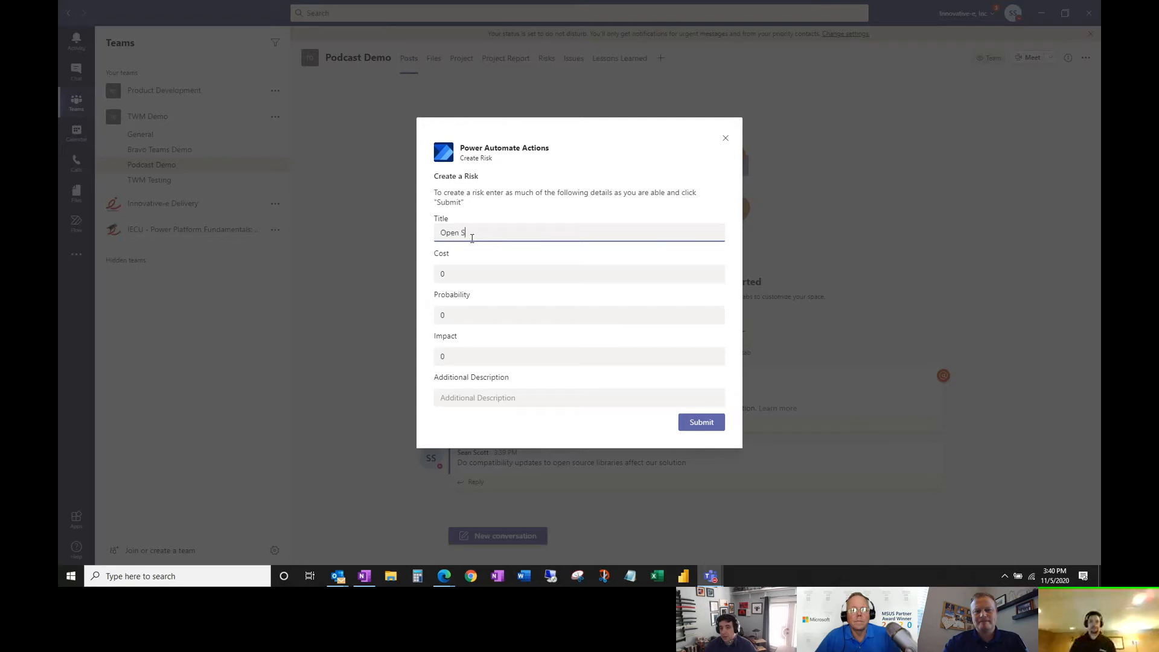
type("ource L")
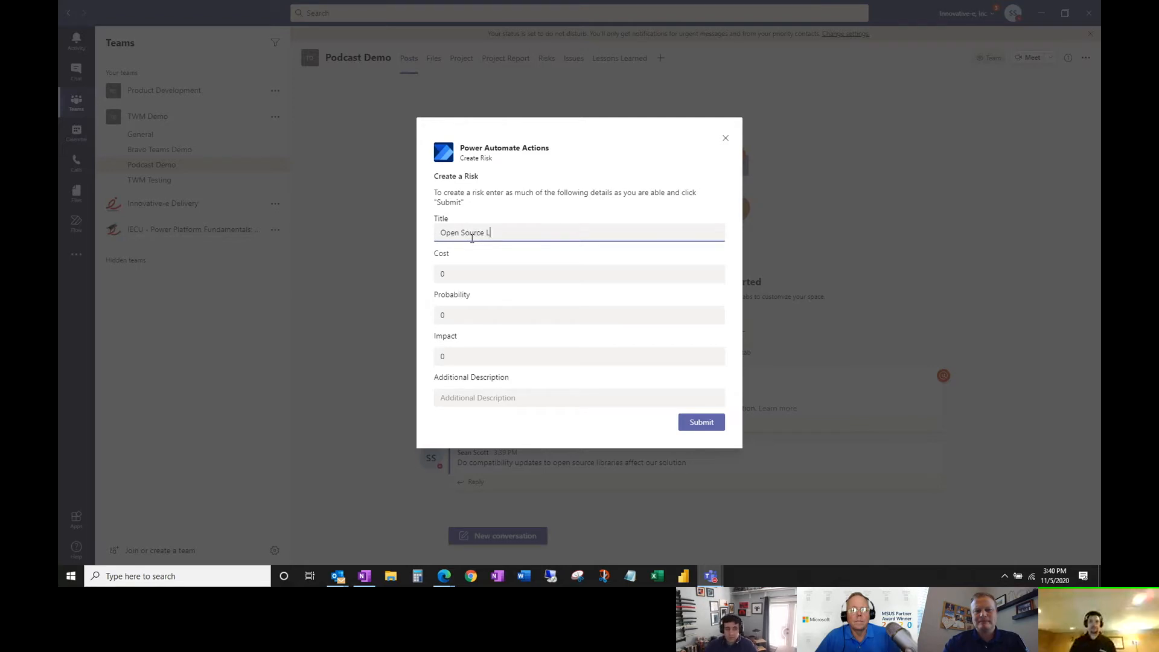
type("ibraries")
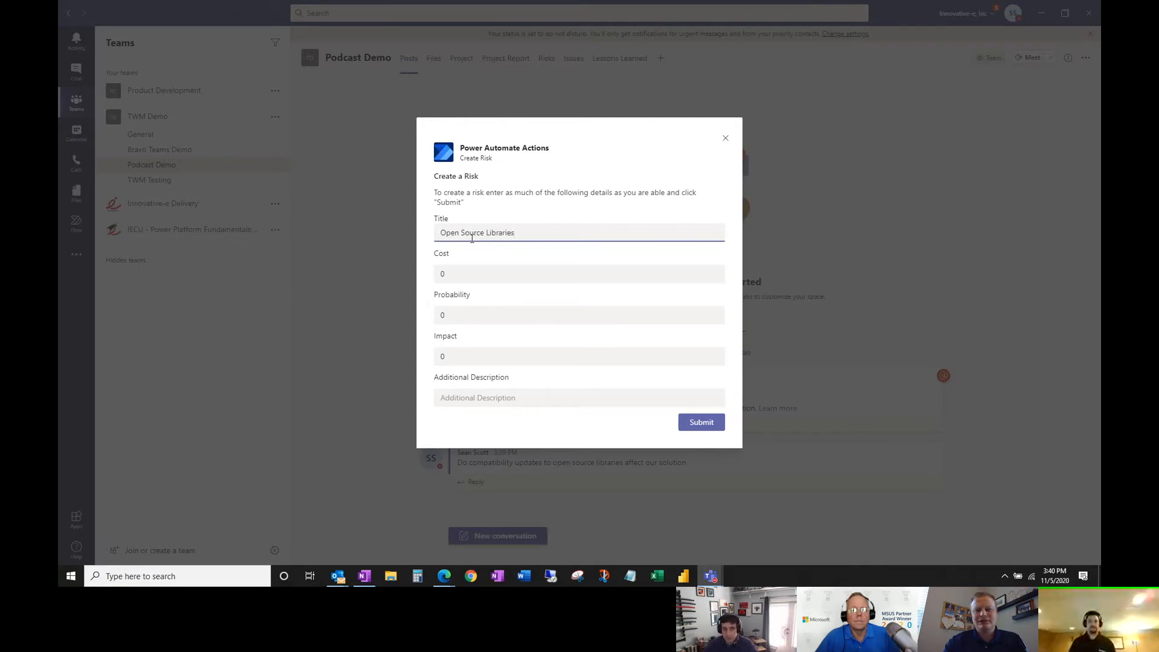
left_click(577, 273)
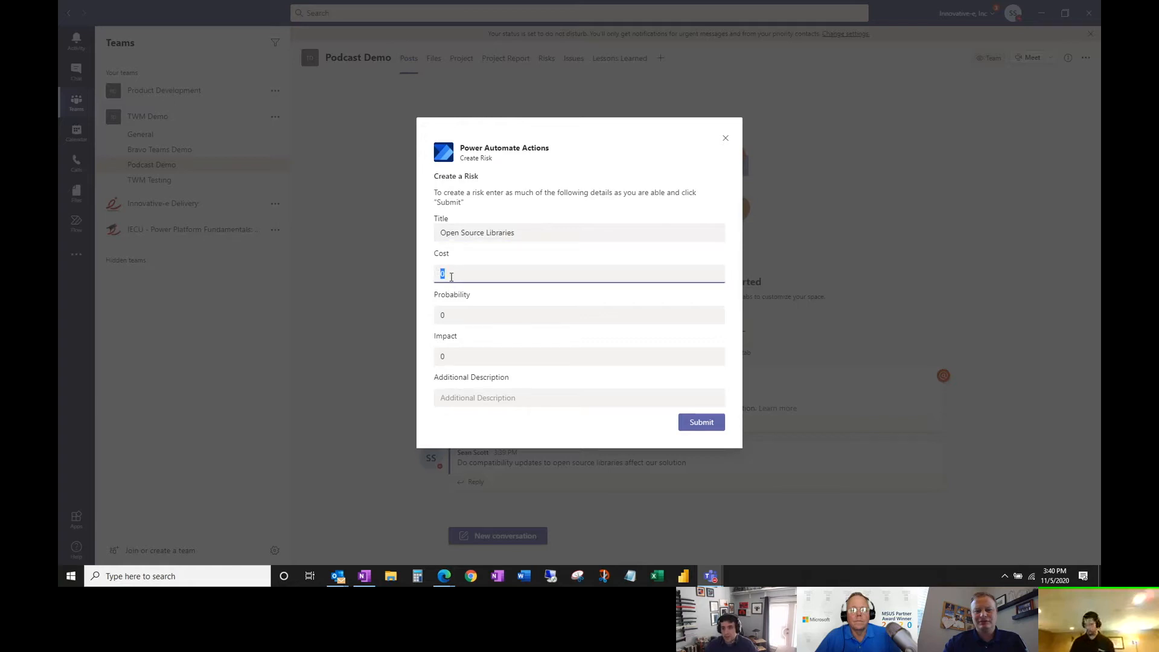
type("100")
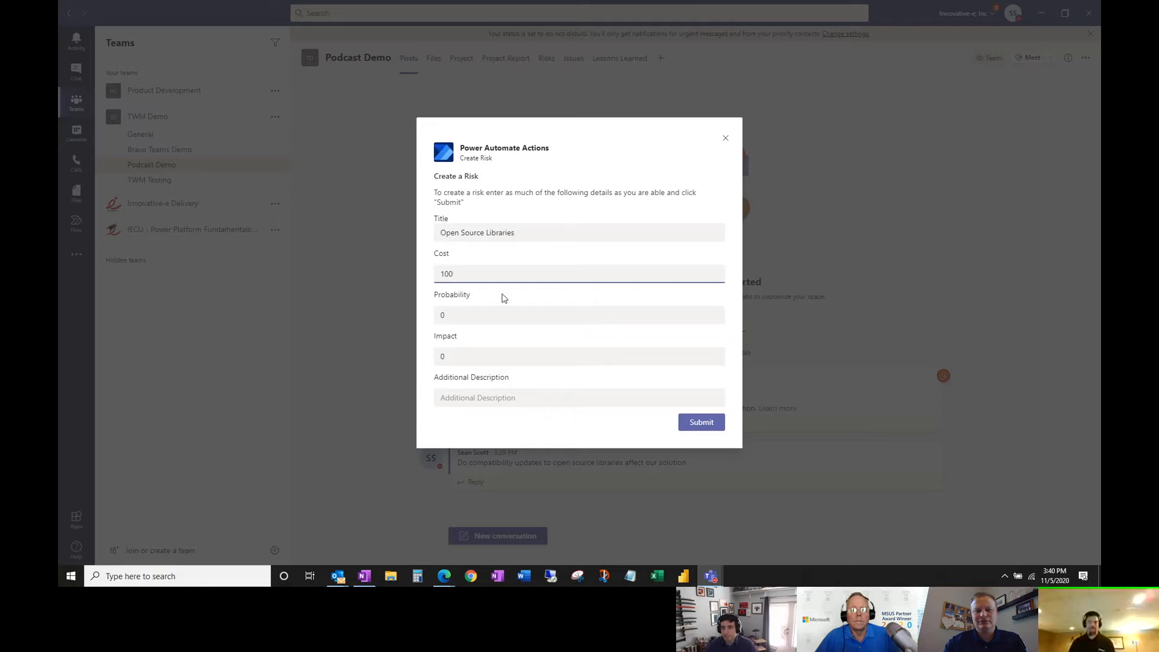
mouse_move(547, 331)
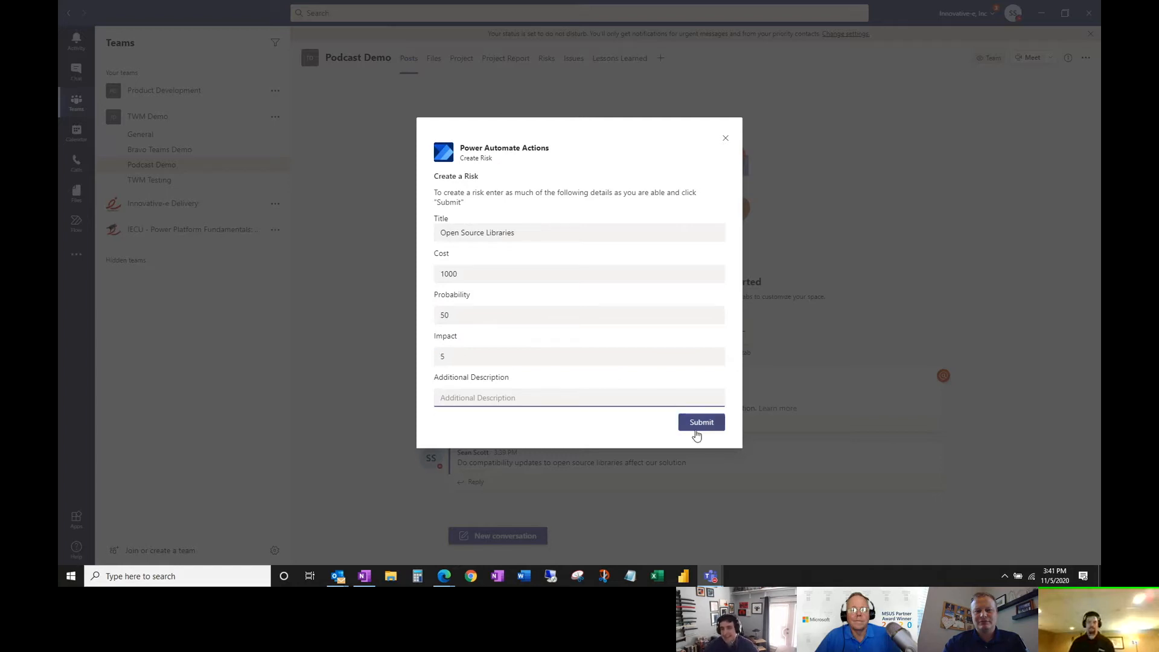
left_click(701, 421)
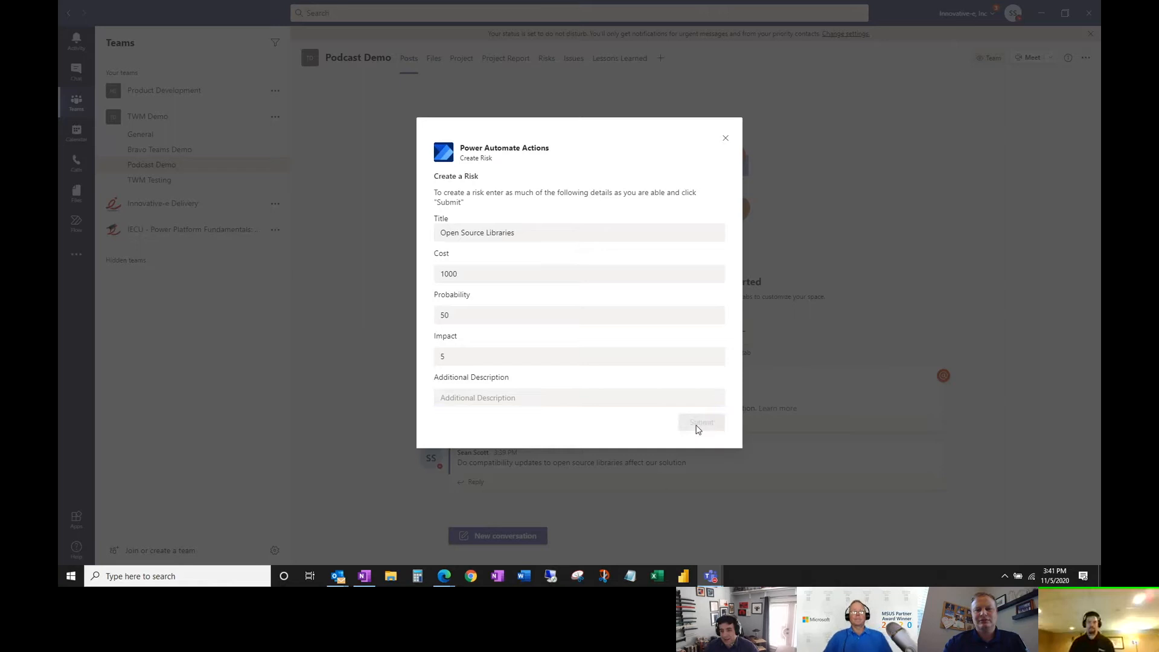
mouse_move(660, 485)
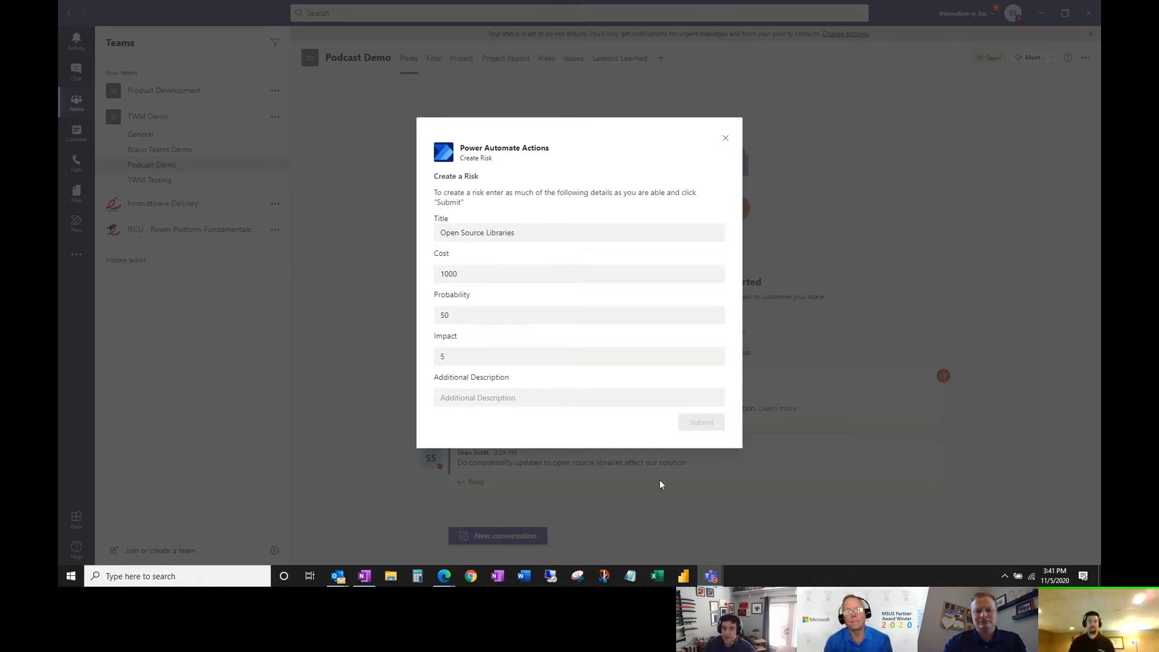
- Dismiss the message actions and read the reply confirming the Open Source Libraries risk was logged
left_click(699, 422)
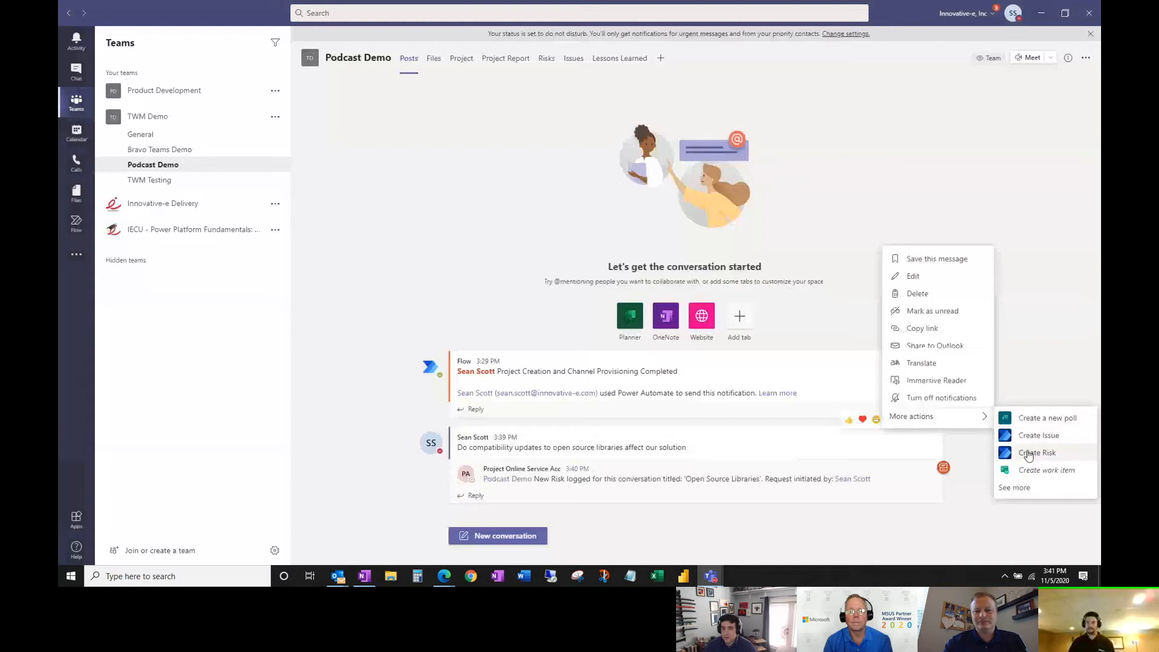
mouse_move(1037, 452)
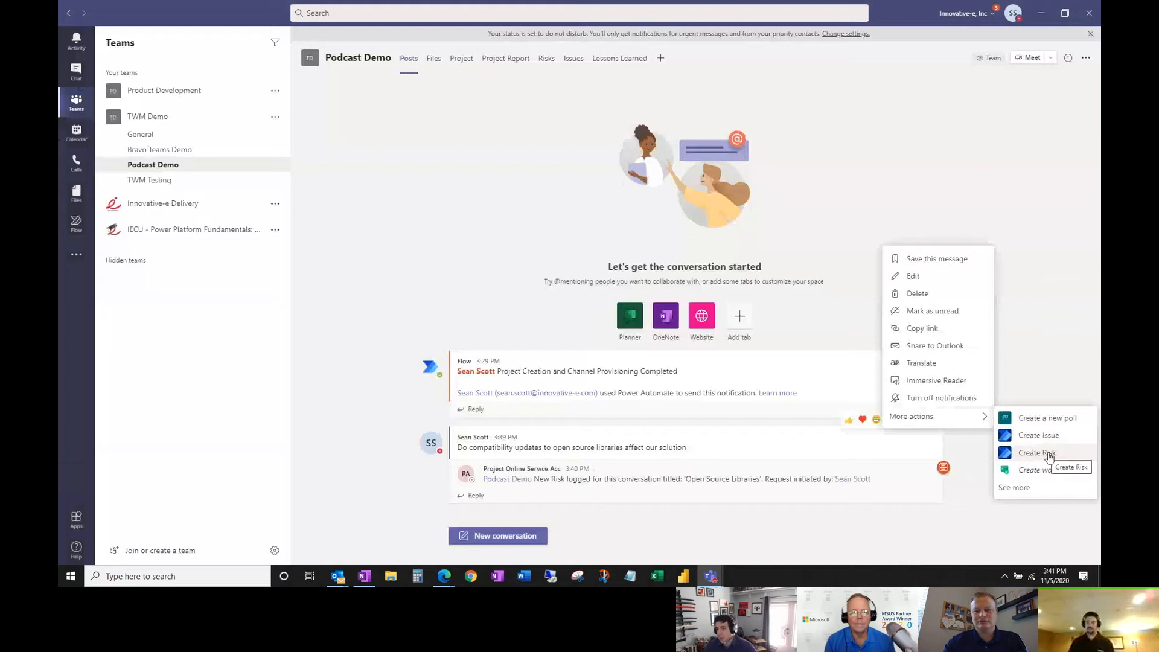
mouse_move(984, 500)
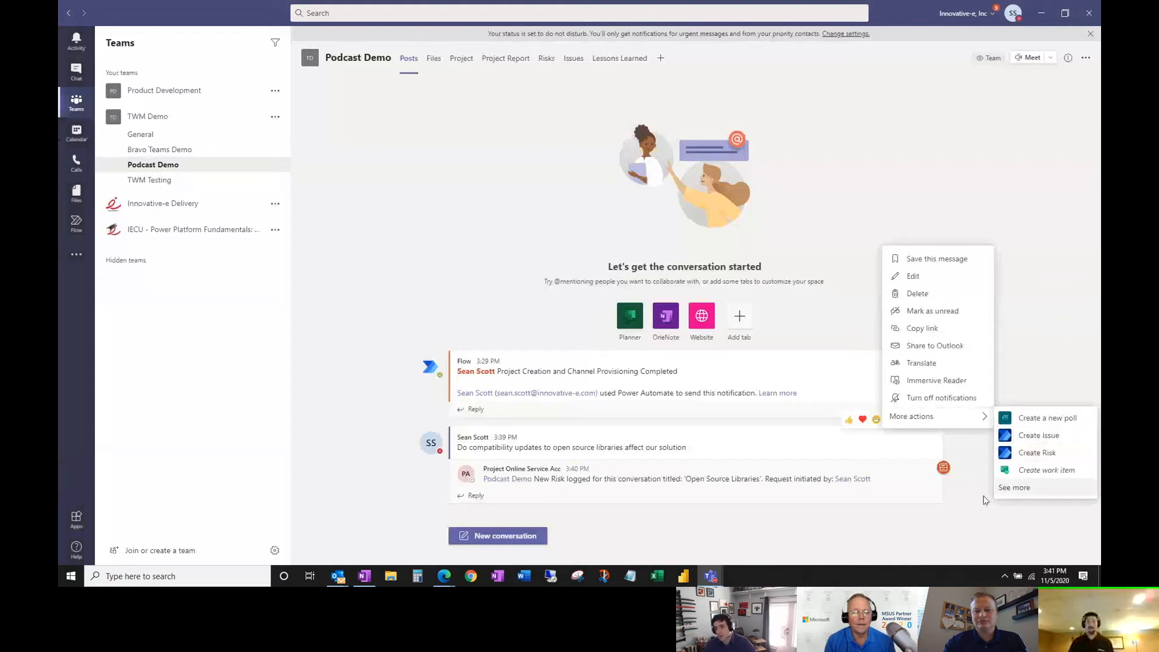
left_click(976, 526)
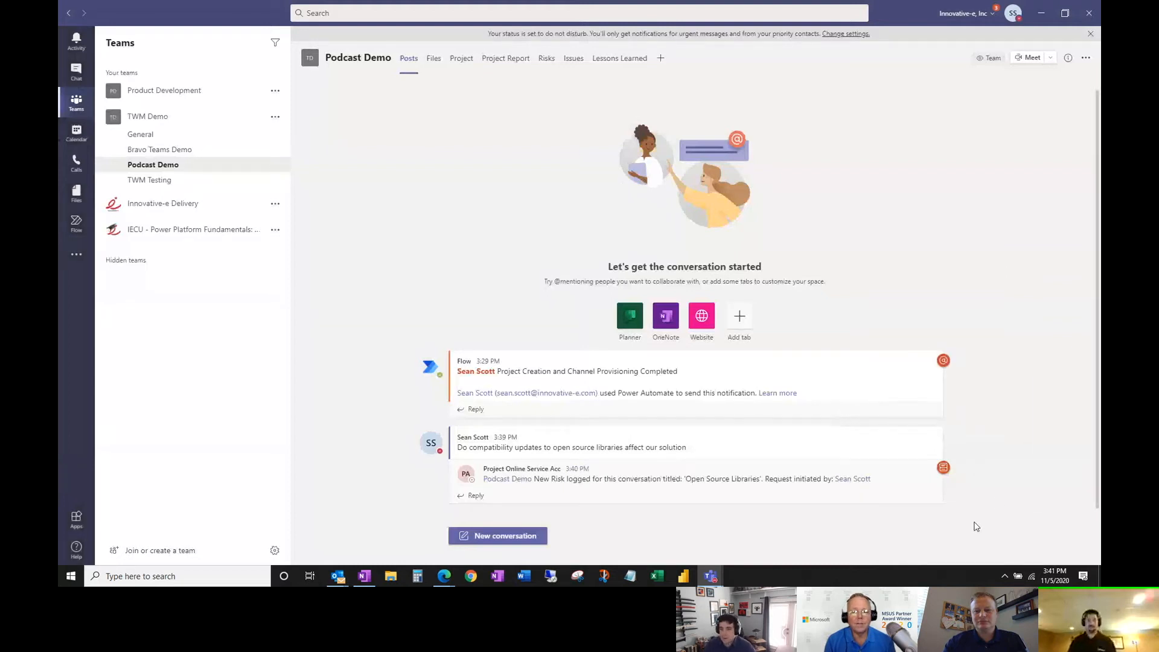
mouse_move(998, 508)
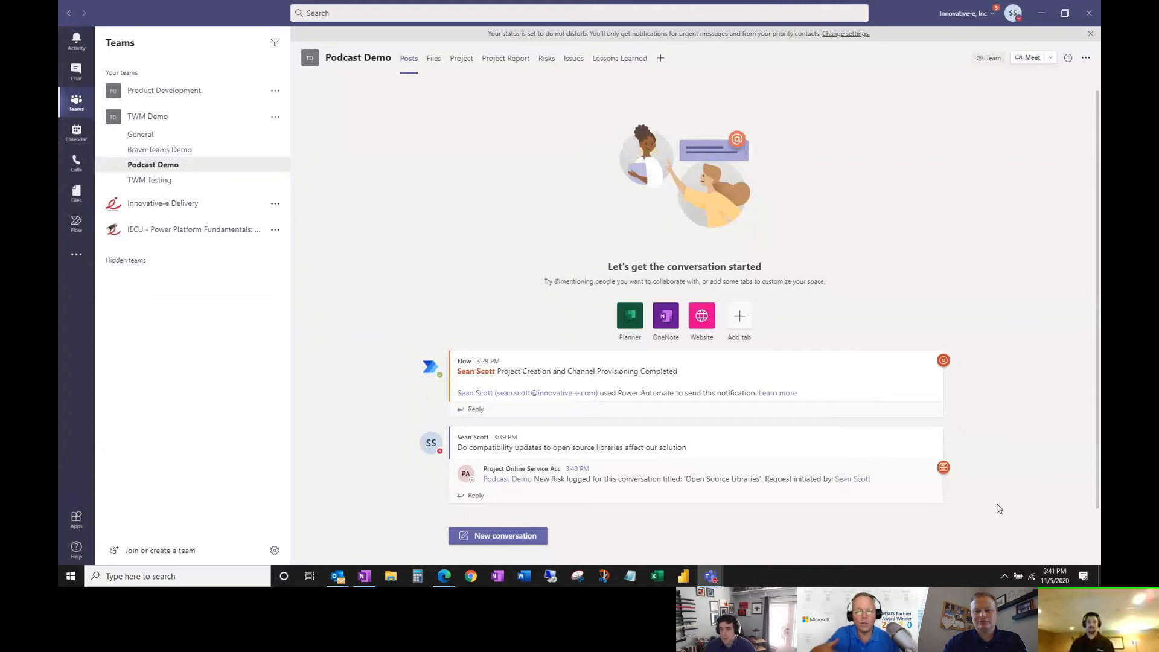
mouse_move(1004, 505)
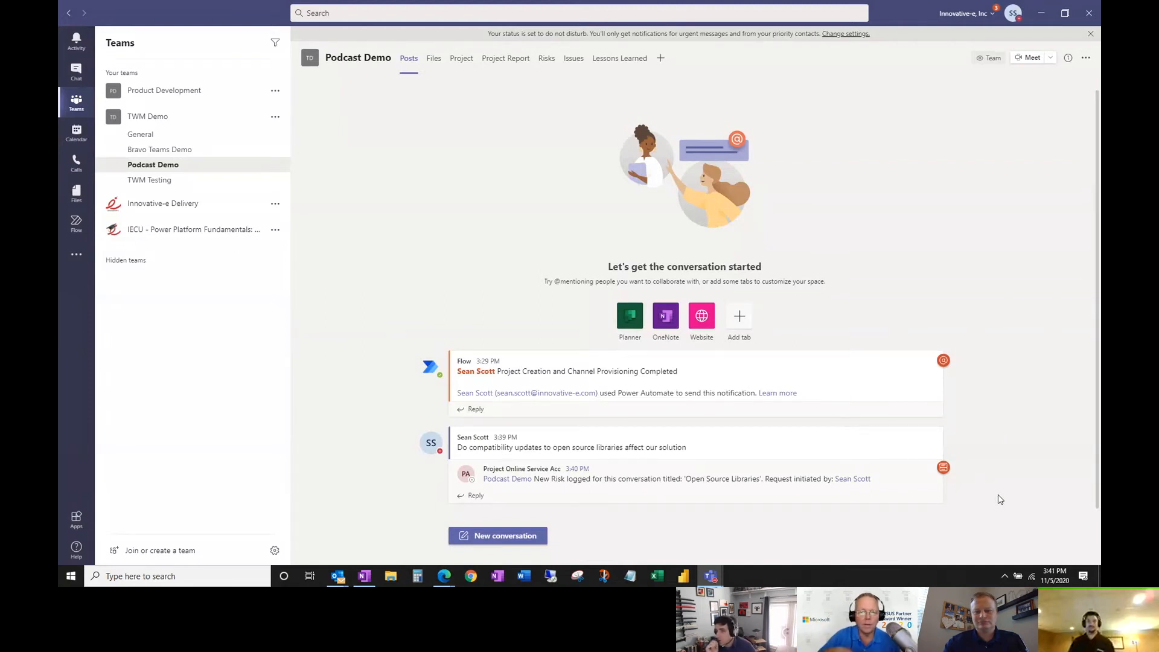
mouse_move(969, 455)
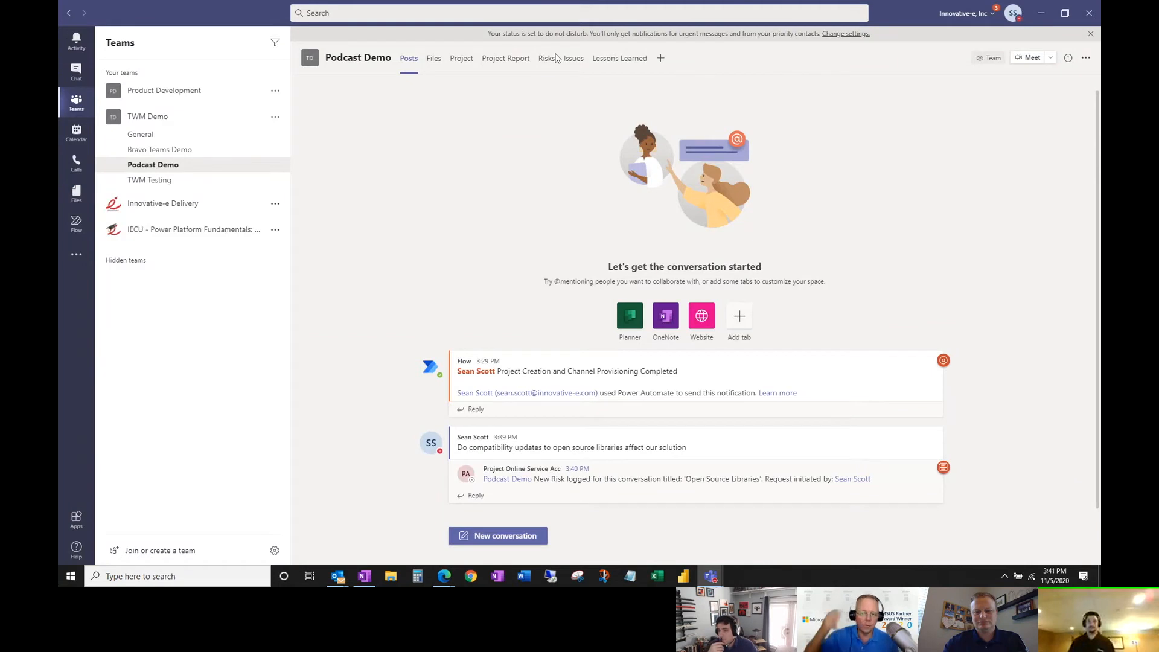
- Confirm Open Source Libraries in the Risks list, return to Posts and start a new conversation
left_click(547, 58)
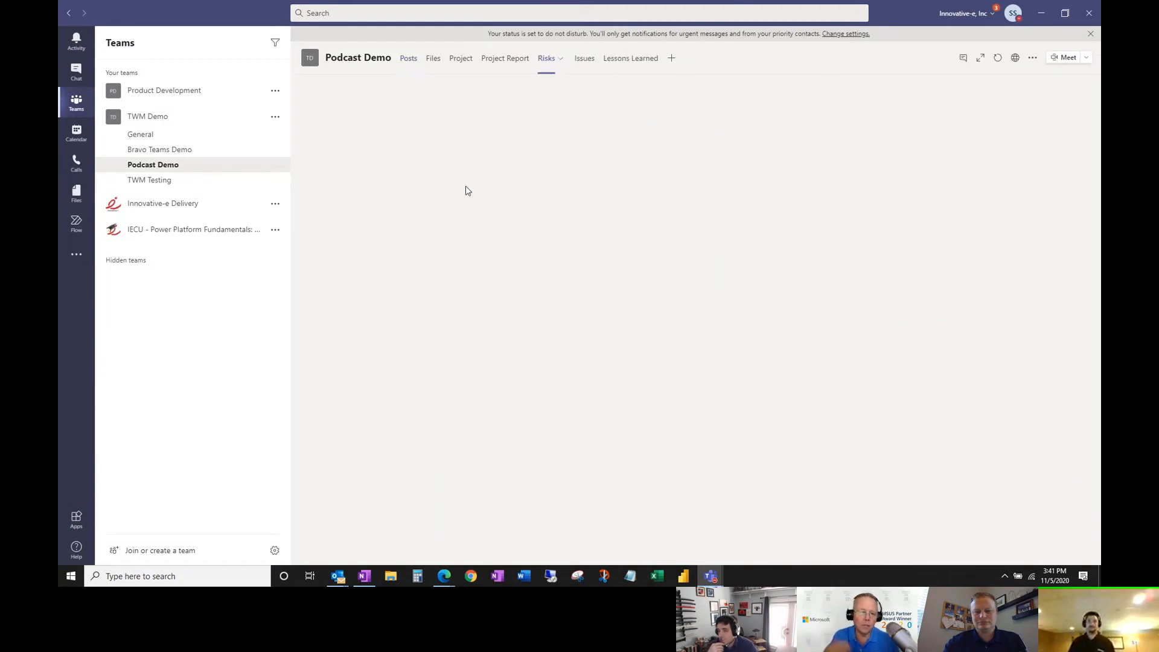
mouse_move(478, 376)
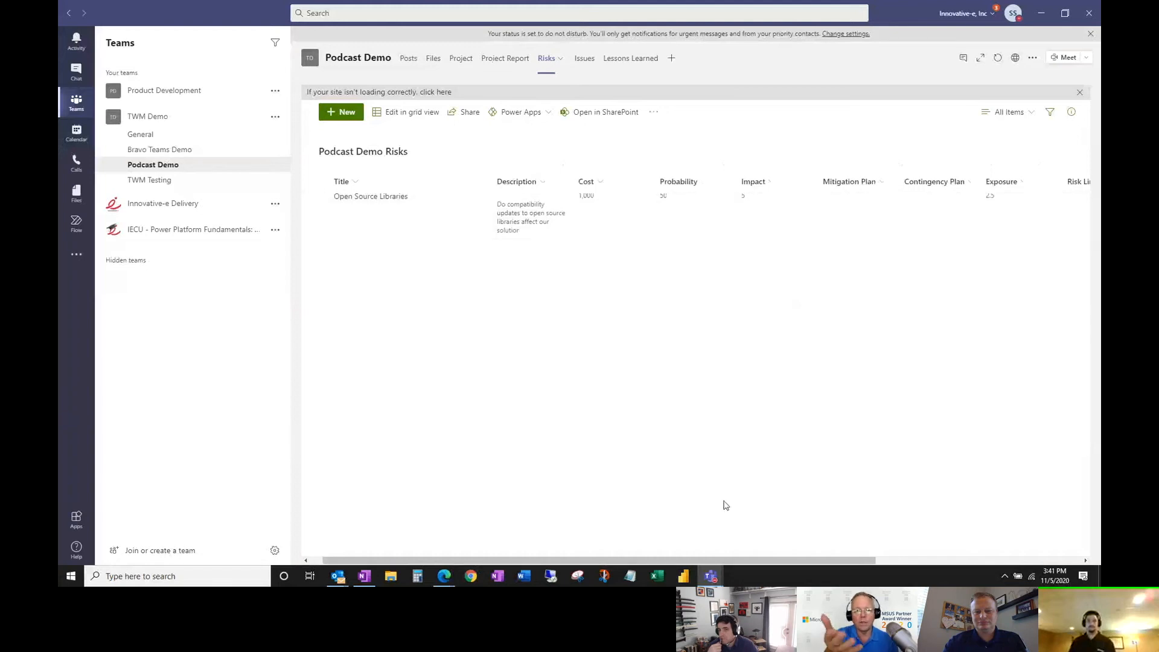
mouse_move(409, 62)
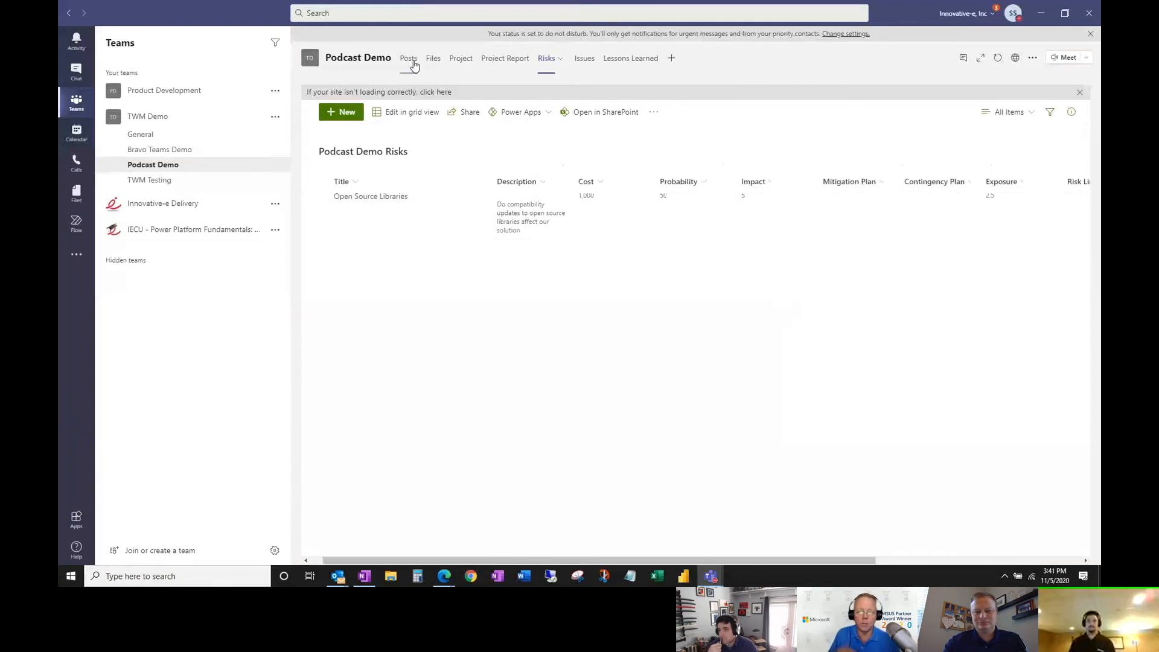
mouse_move(546, 308)
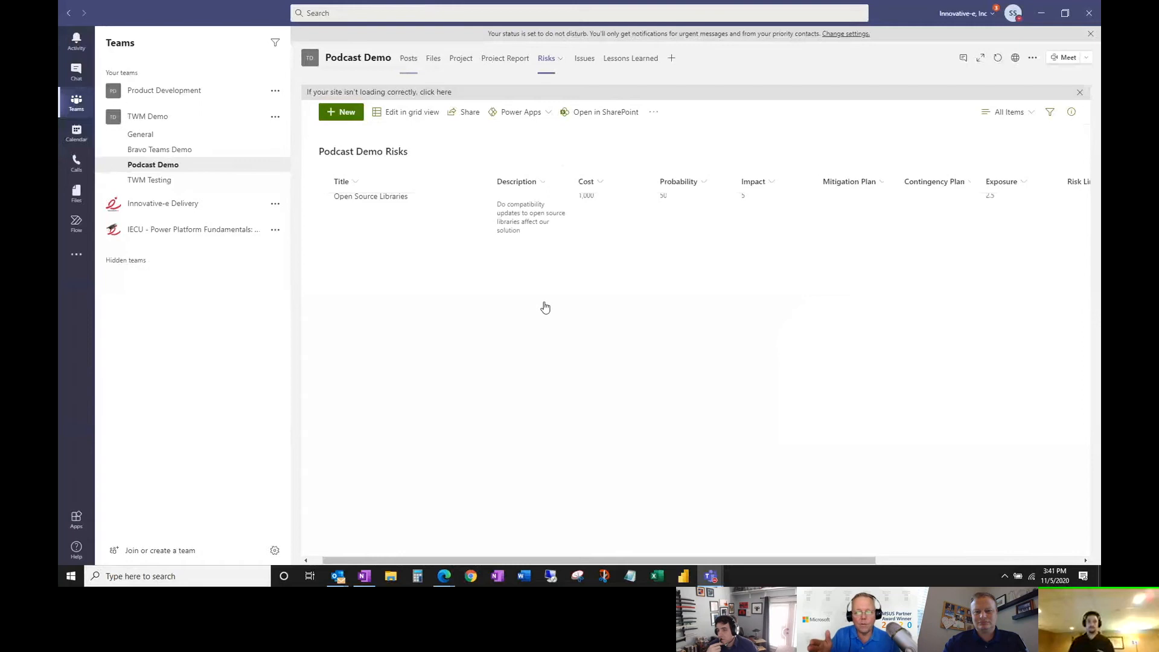
left_click(408, 58)
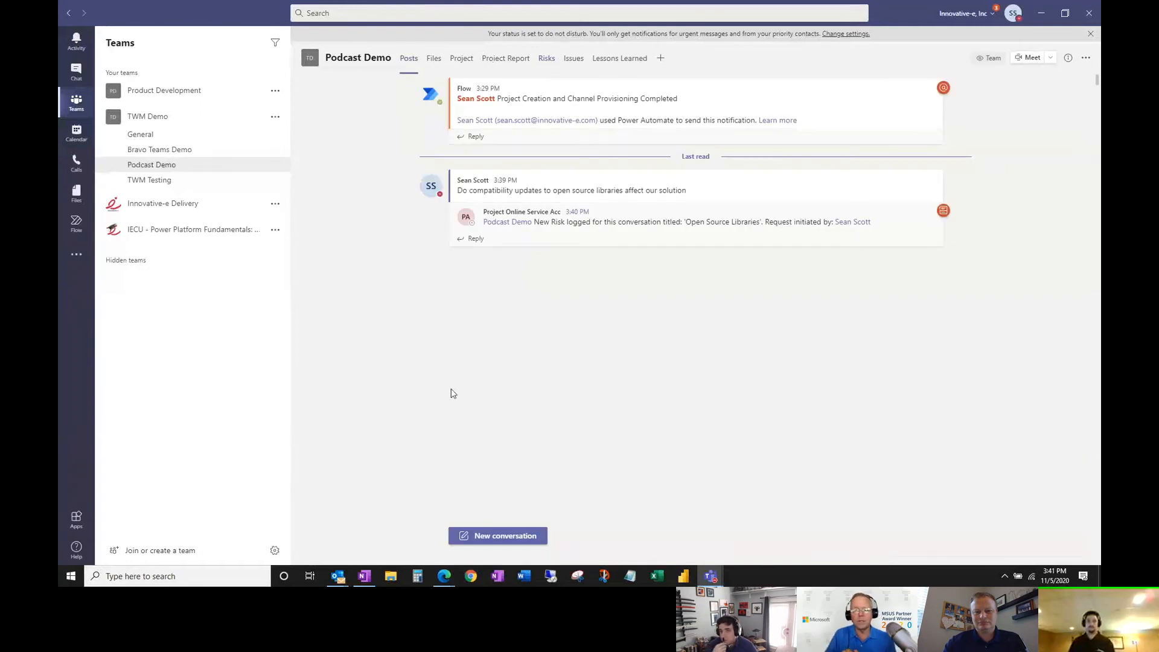
mouse_move(518, 570)
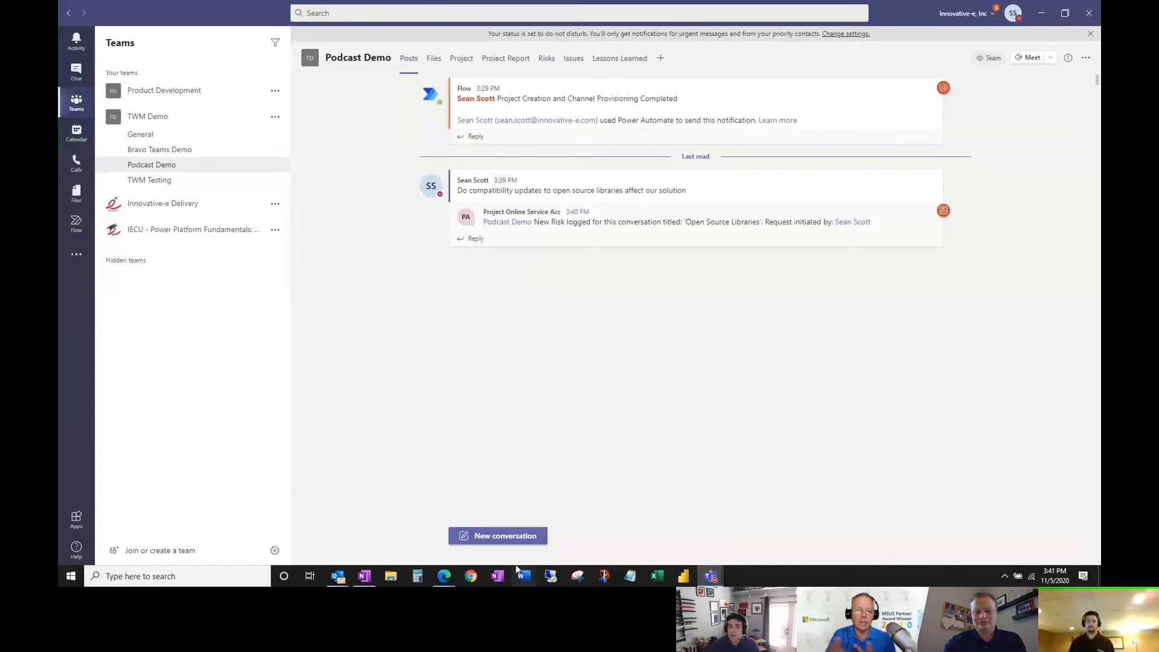
left_click(497, 536)
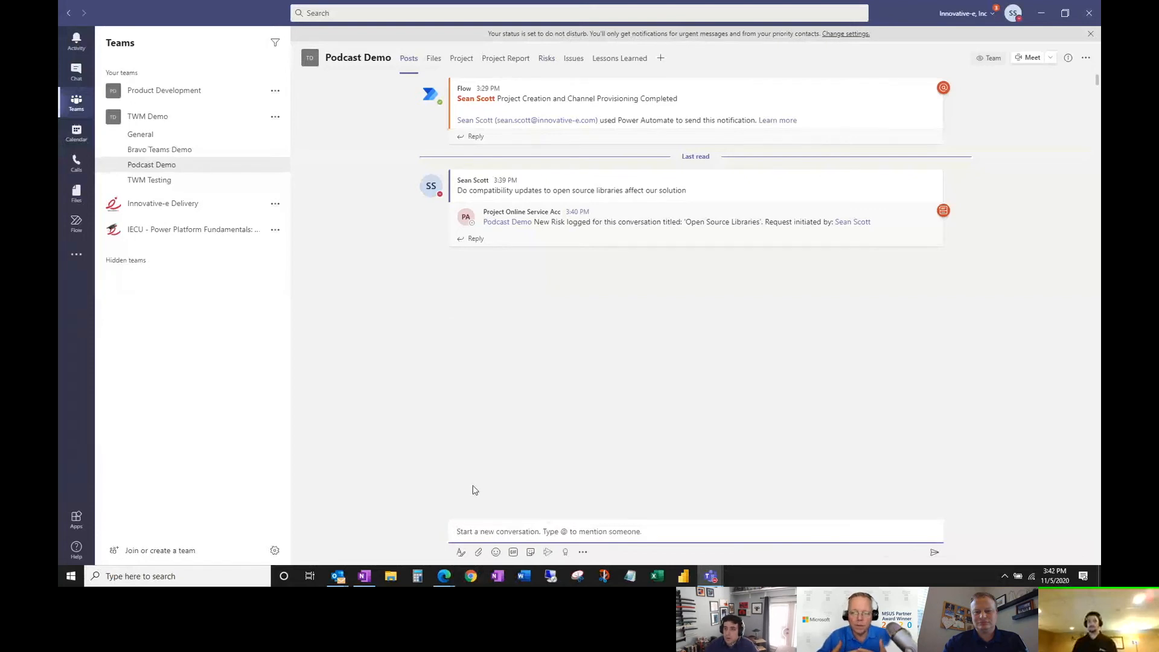
- Post the message reporting Graph API issues from Power Automate Flow
type("There are reports of Graph A")
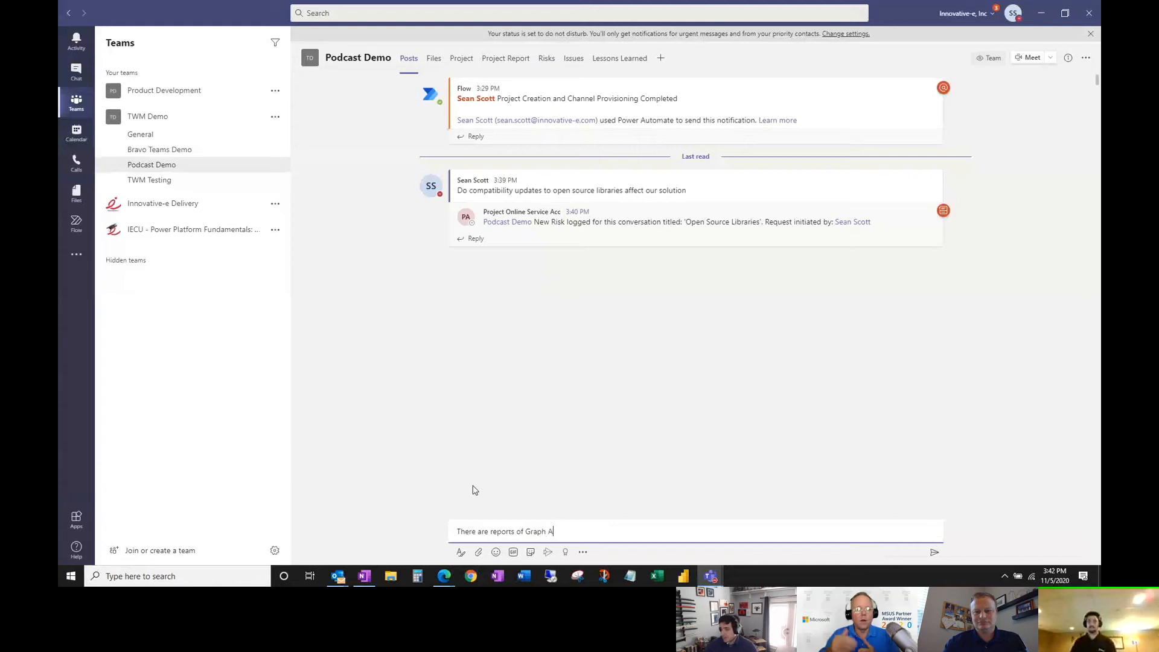
type("PI issues from Power Automate Flow")
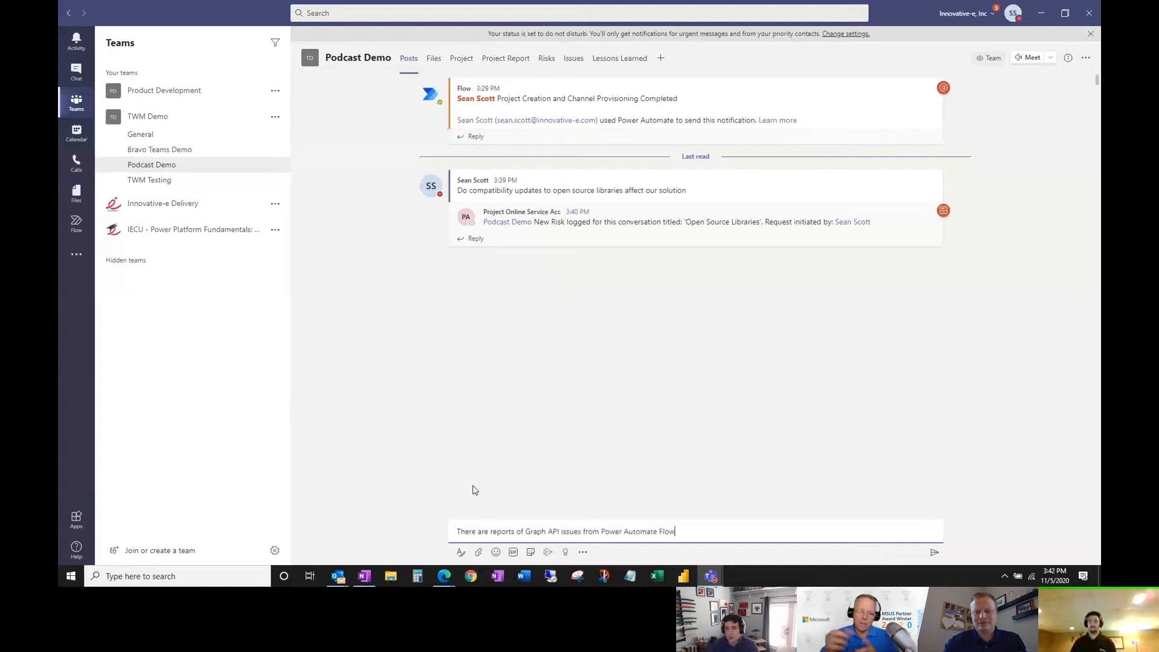
key("Return")
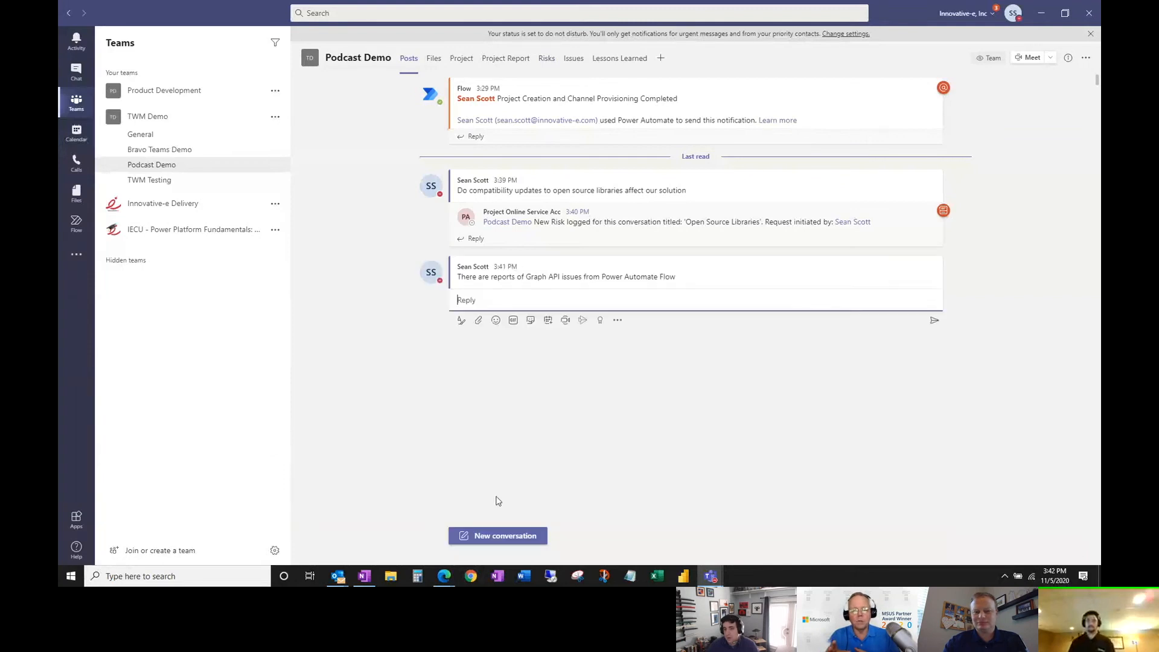
mouse_move(856, 316)
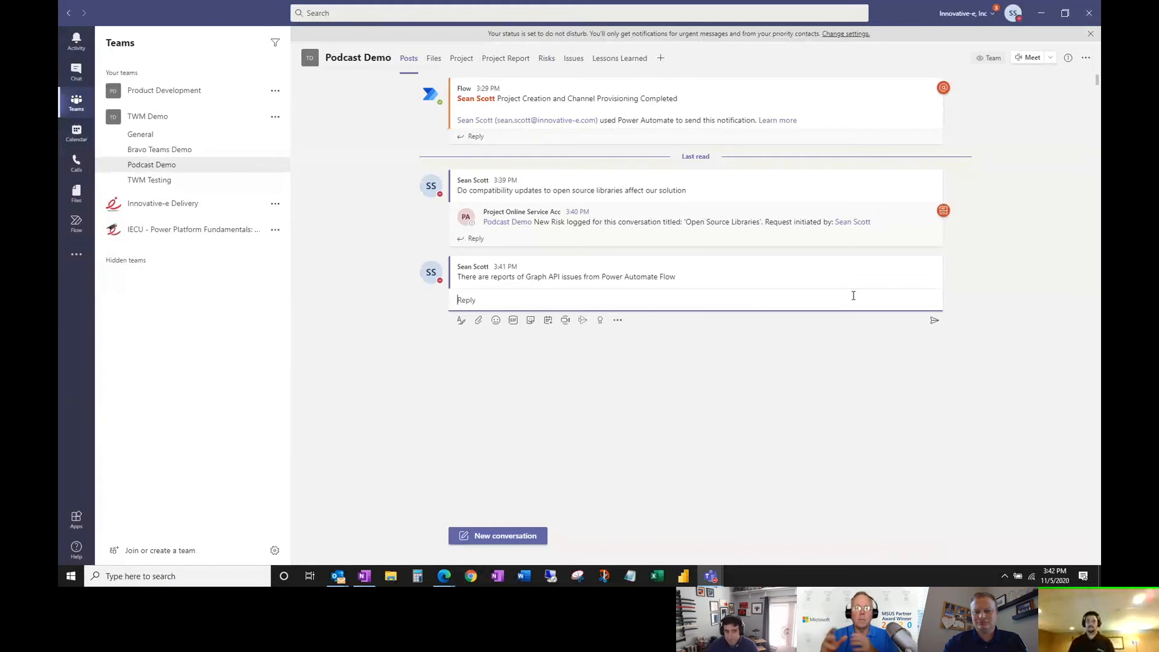
mouse_move(932, 248)
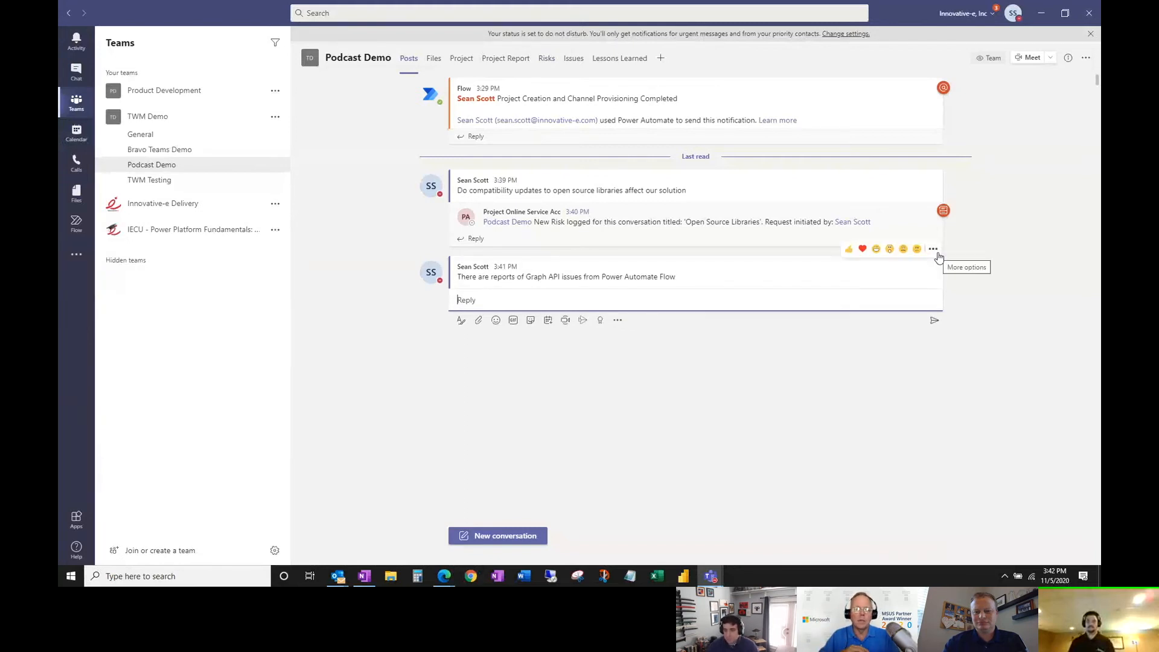
- Show the More actions options for the Graph API message
left_click(932, 248)
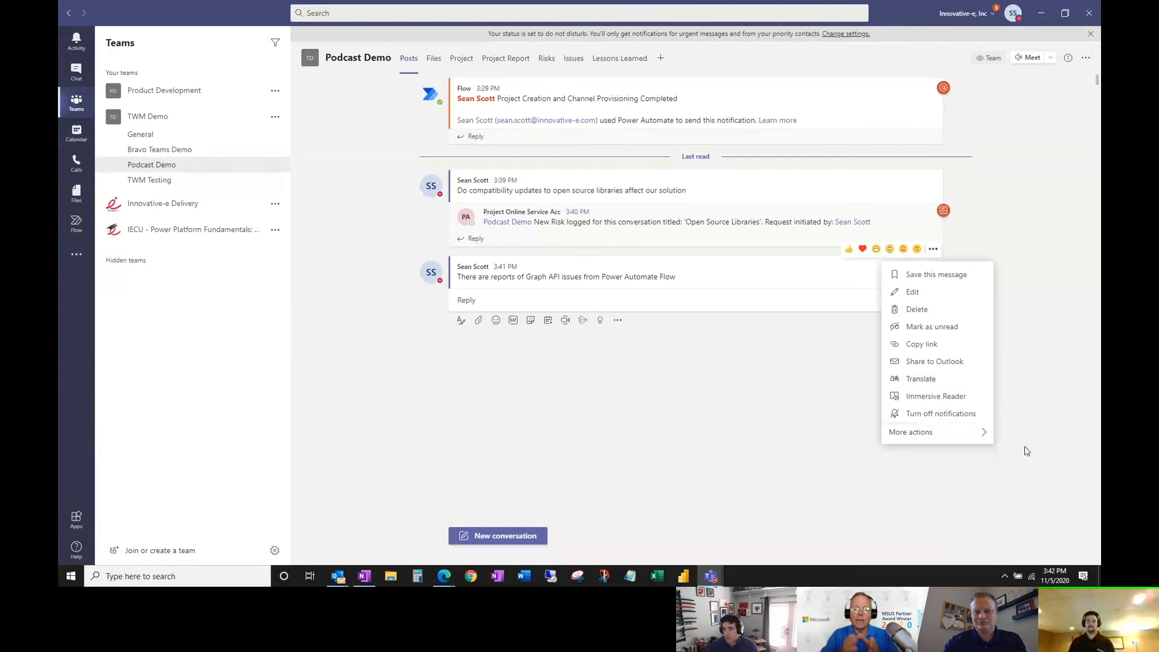
left_click(911, 432)
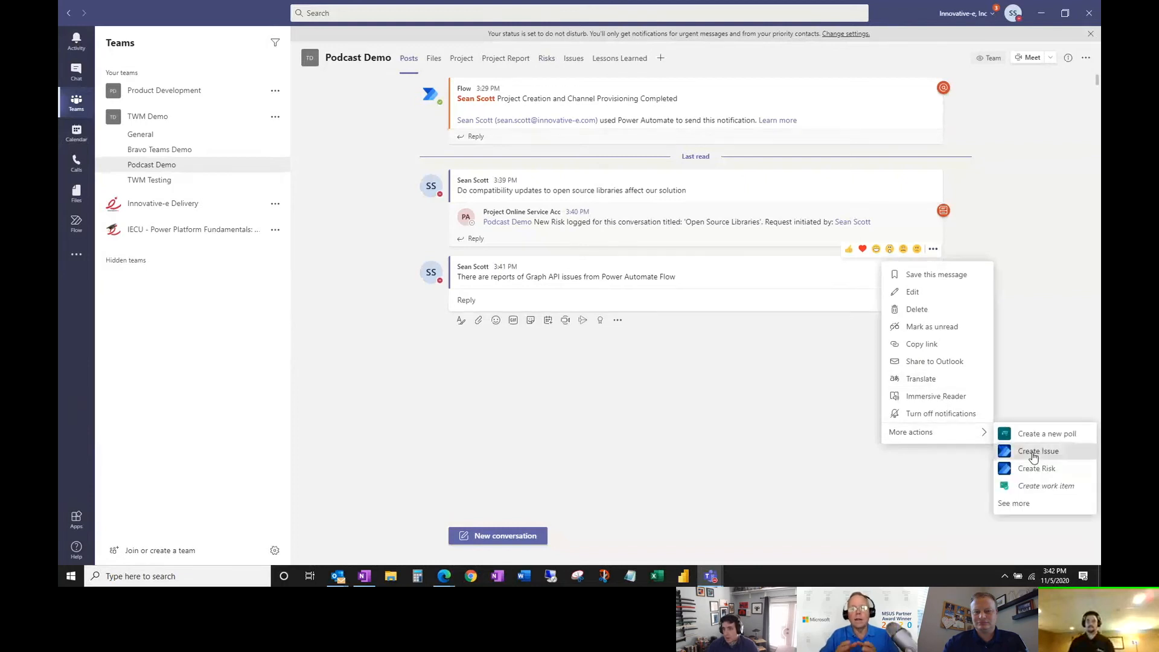
- Submit a Create Issue form titled 'Graph API' with priority High
left_click(1038, 451)
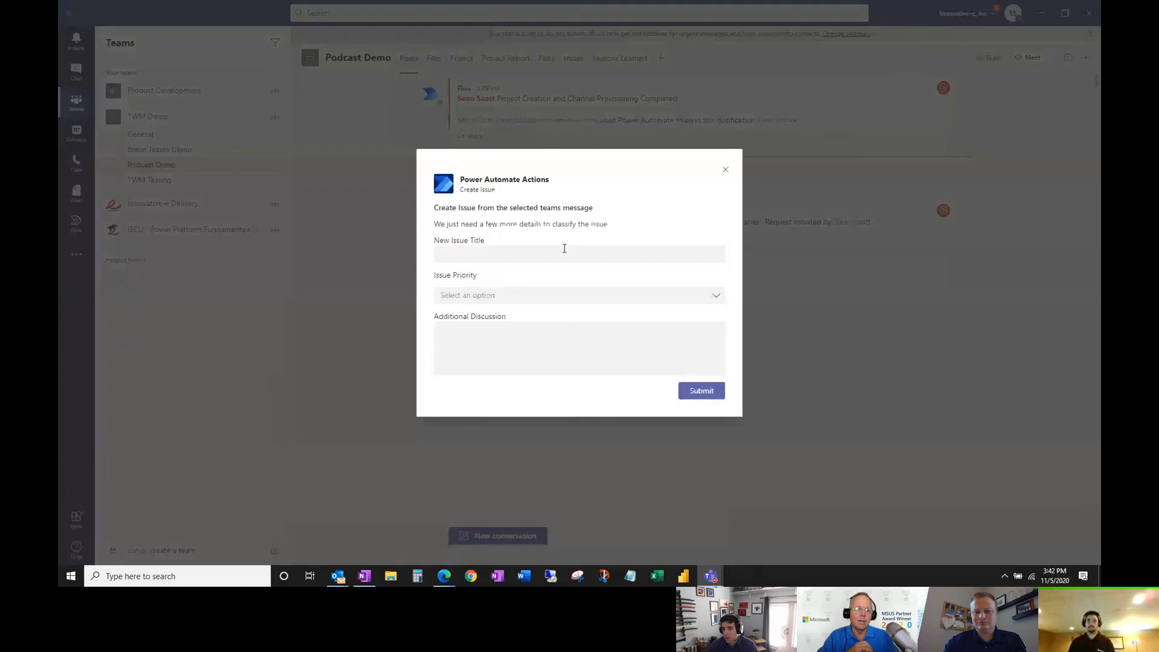
left_click(579, 254)
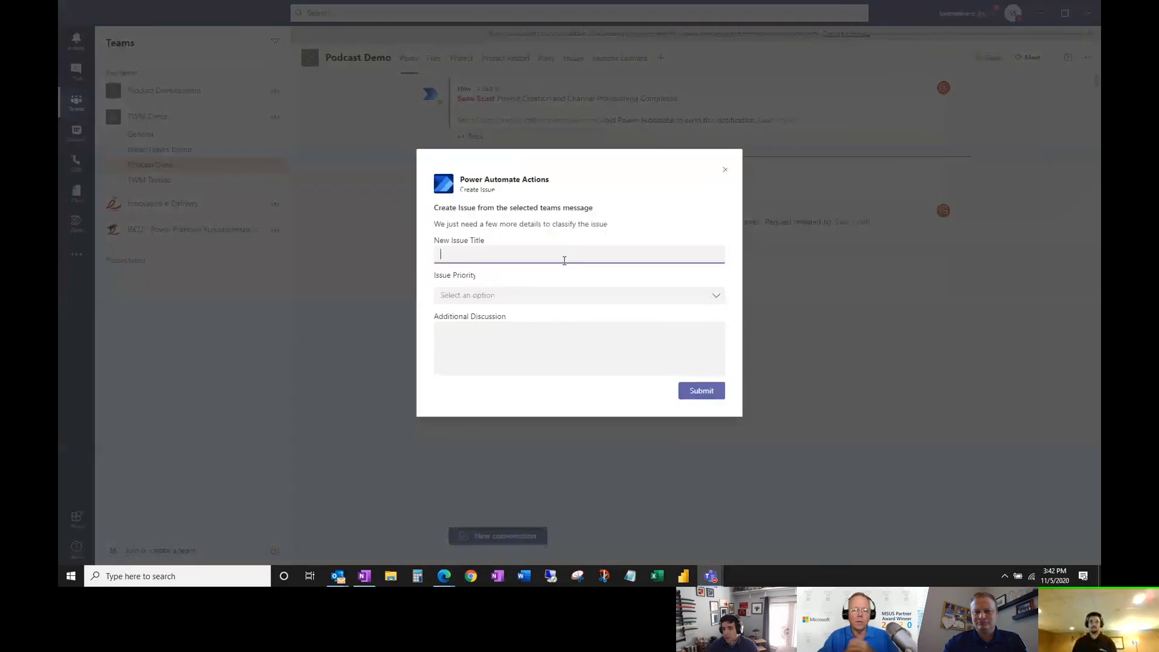
type("Graph API")
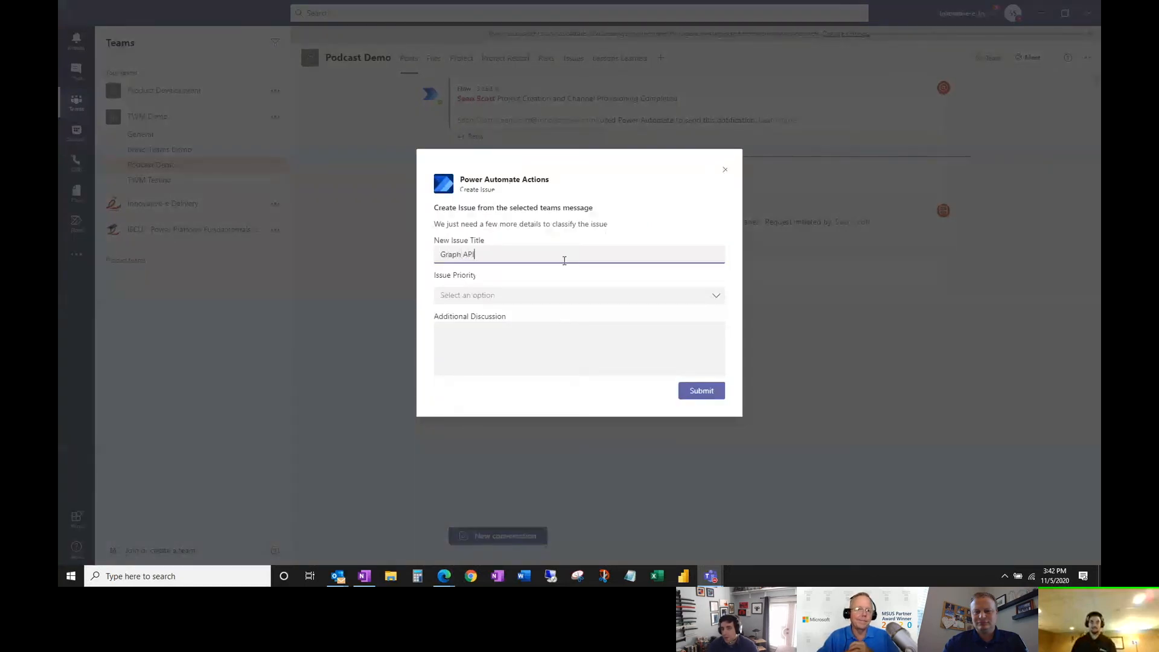
left_click(579, 295)
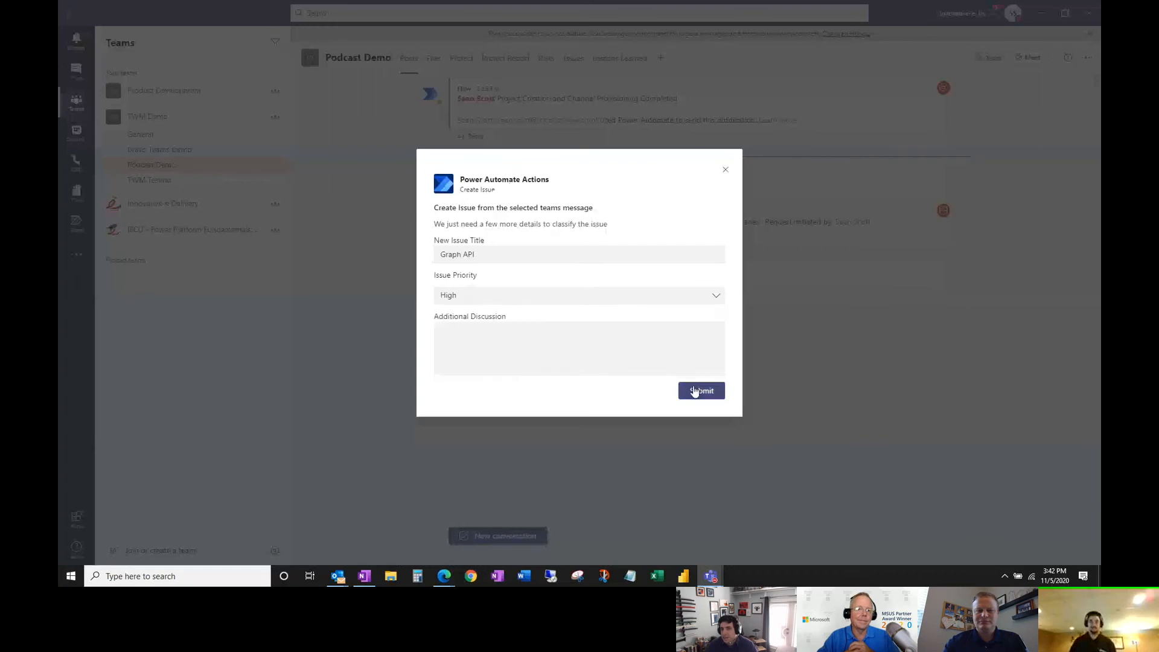
left_click(700, 390)
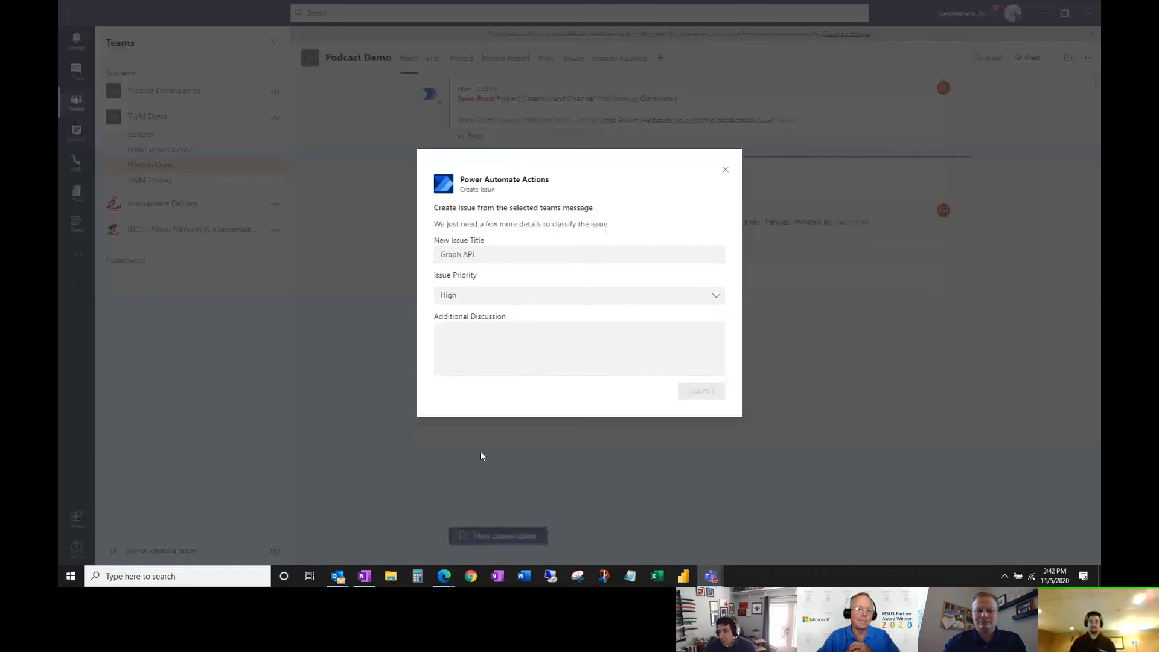
left_click(724, 169)
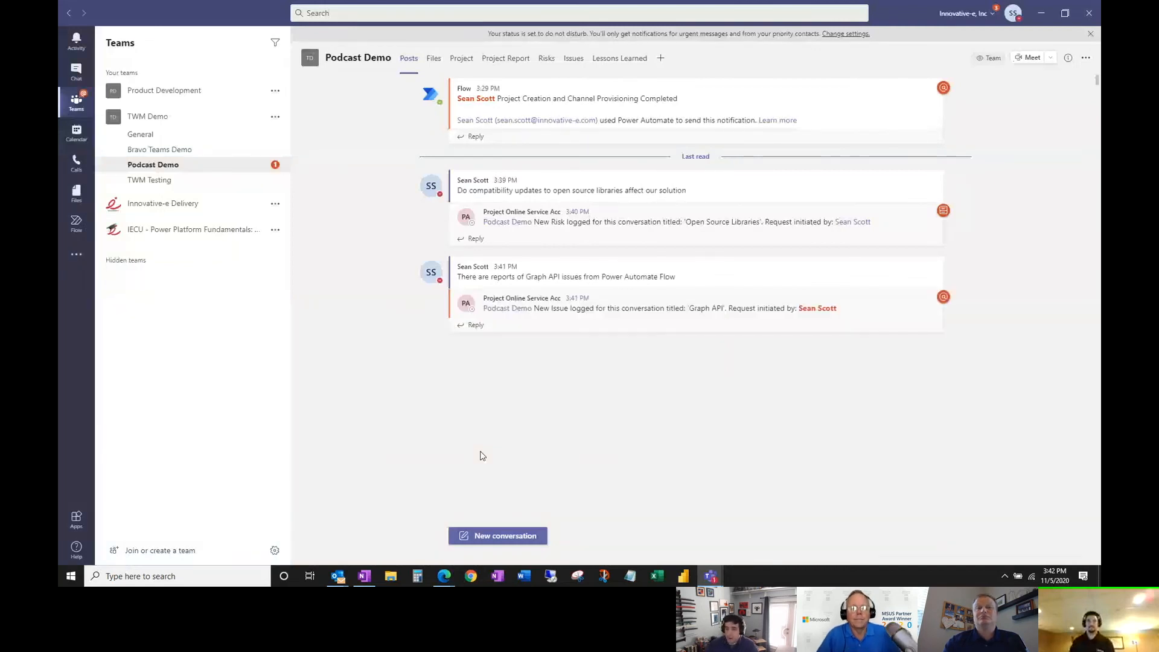
mouse_move(487, 440)
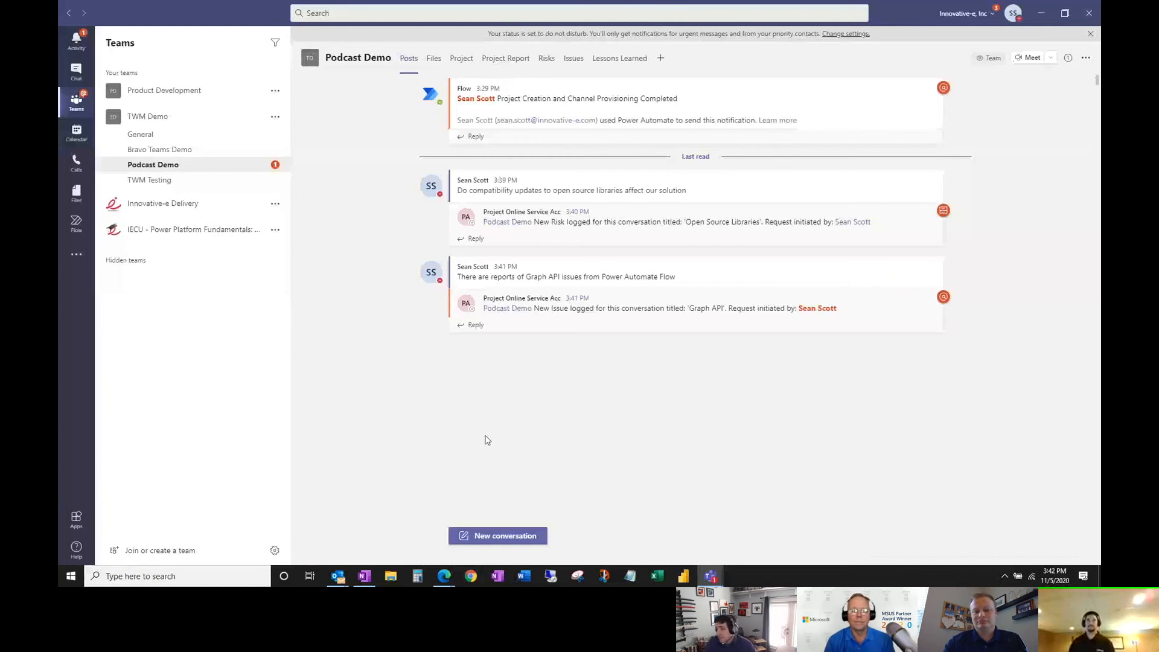
mouse_move(483, 389)
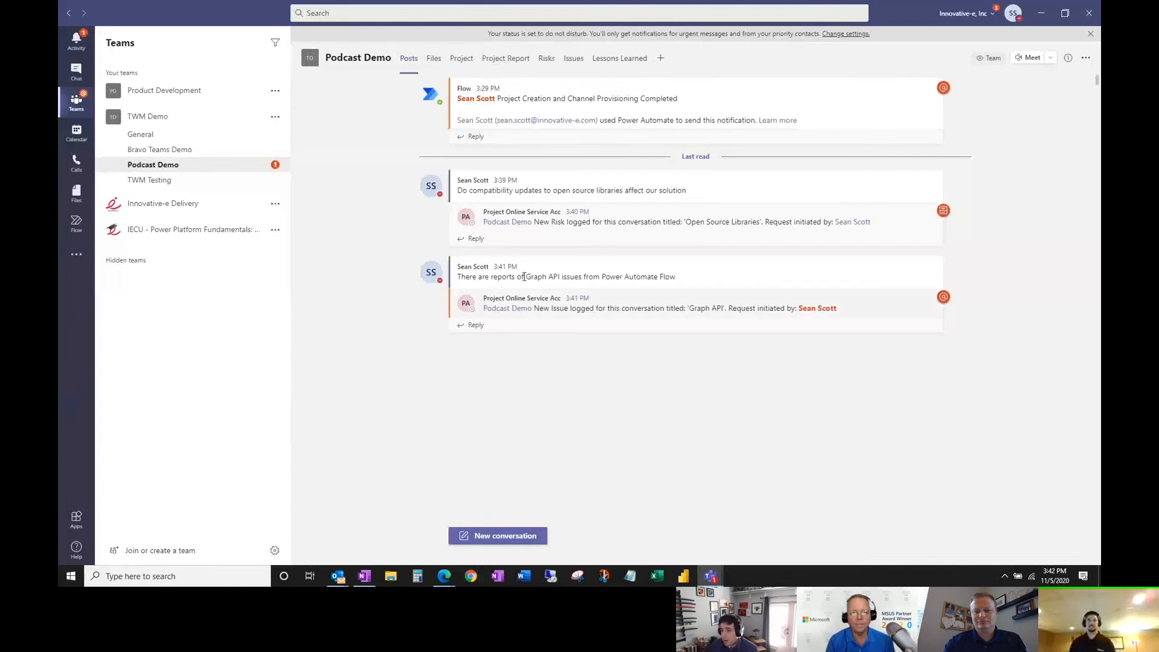
mouse_move(546, 58)
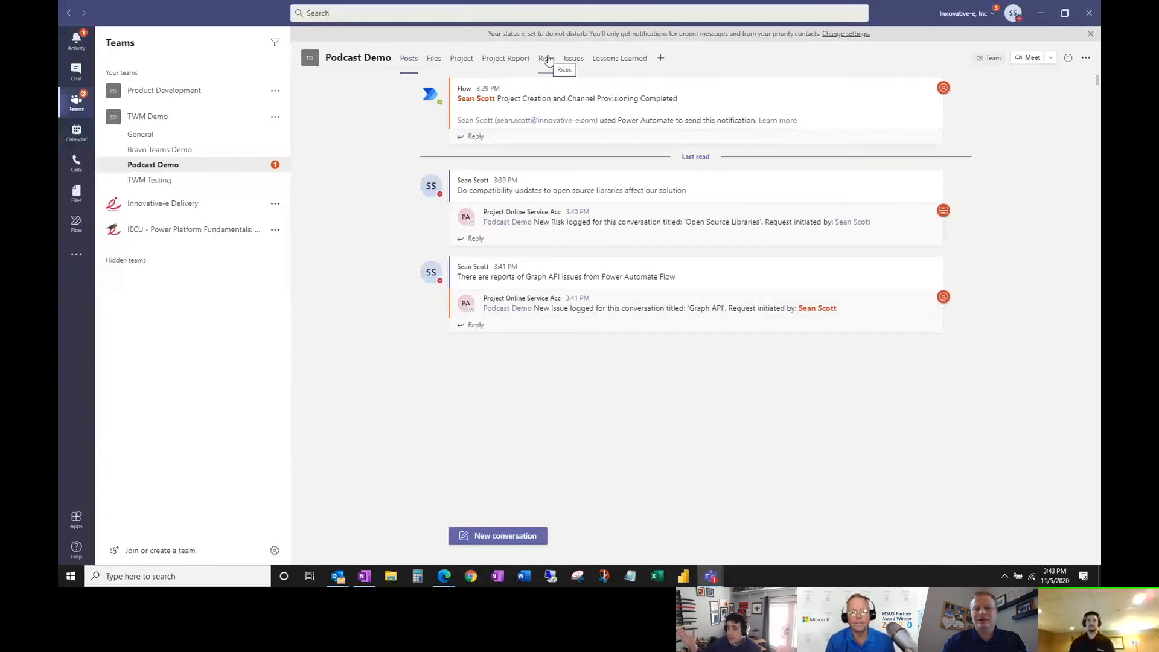
mouse_move(574, 58)
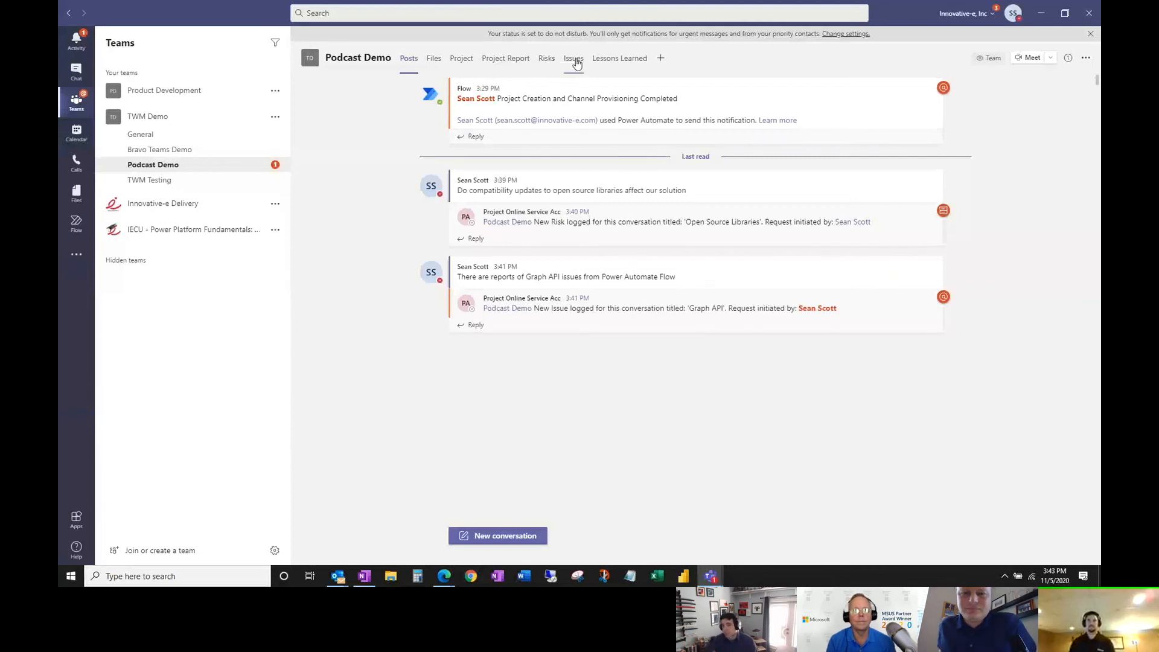
- Show the Issues list with the High-priority Graph API entry
left_click(573, 58)
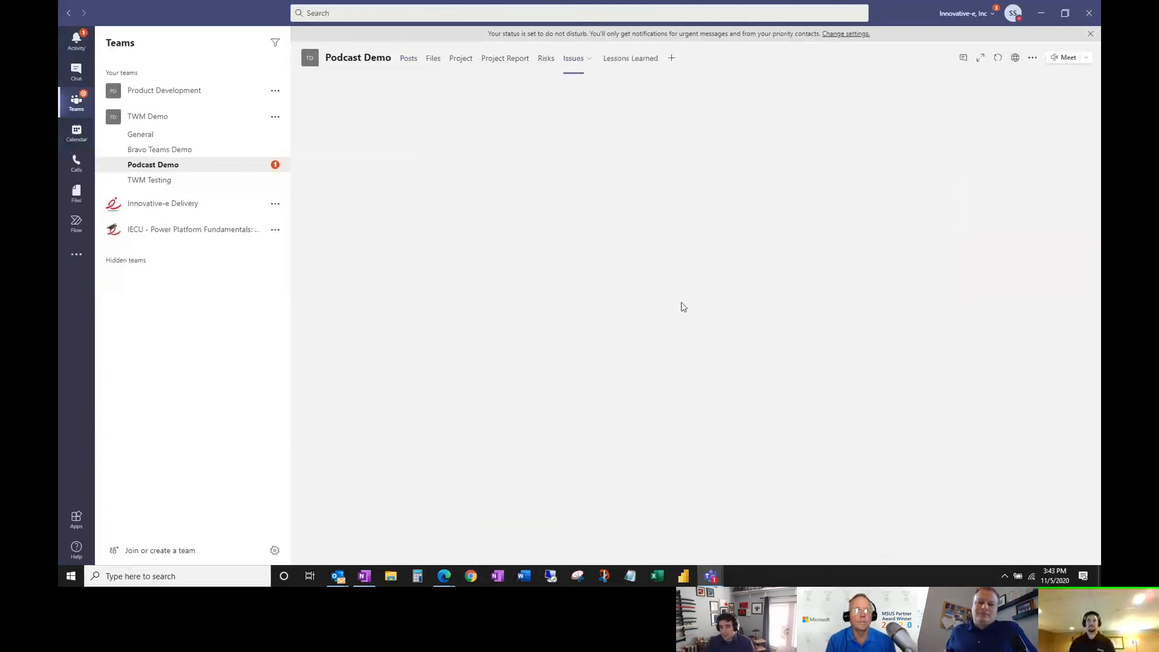
left_click(573, 58)
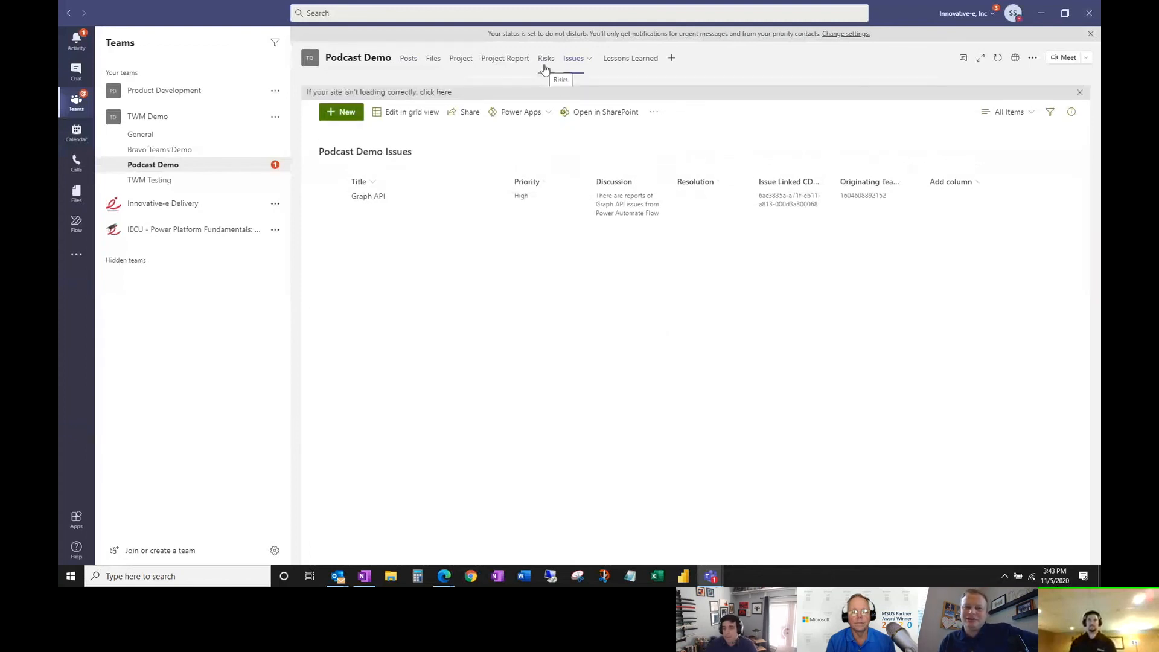
- Show the Risks list and scroll to the Open Source Libraries title with cost 1000, probability 50, impact 5
left_click(546, 58)
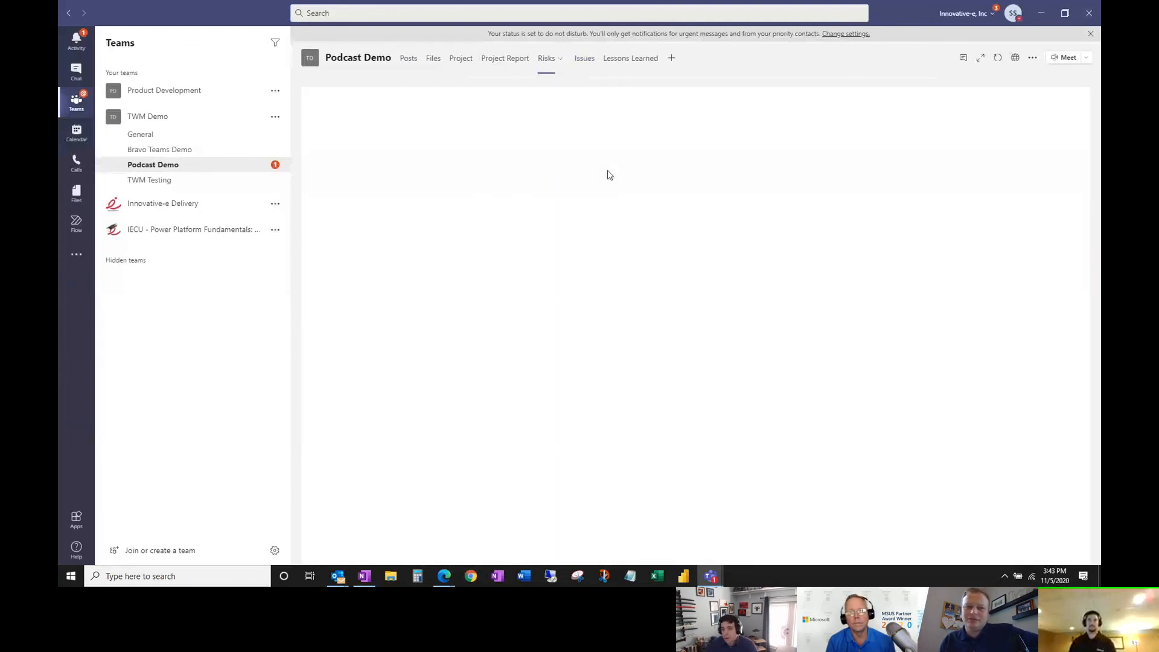
left_click(547, 58)
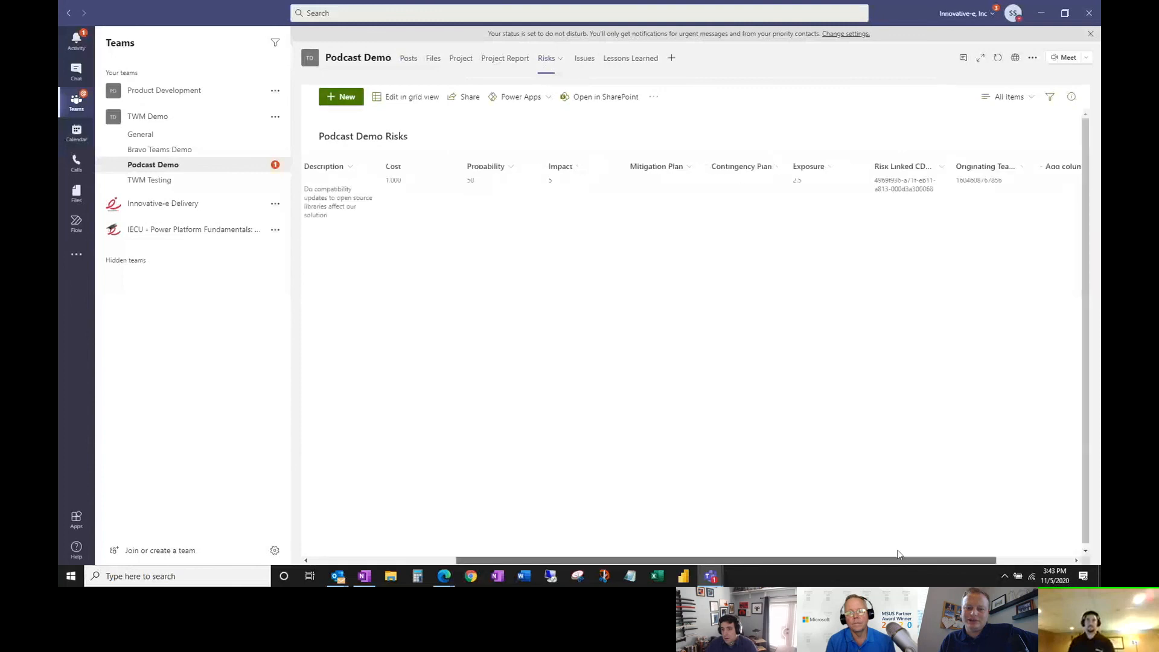
scroll("left", 3)
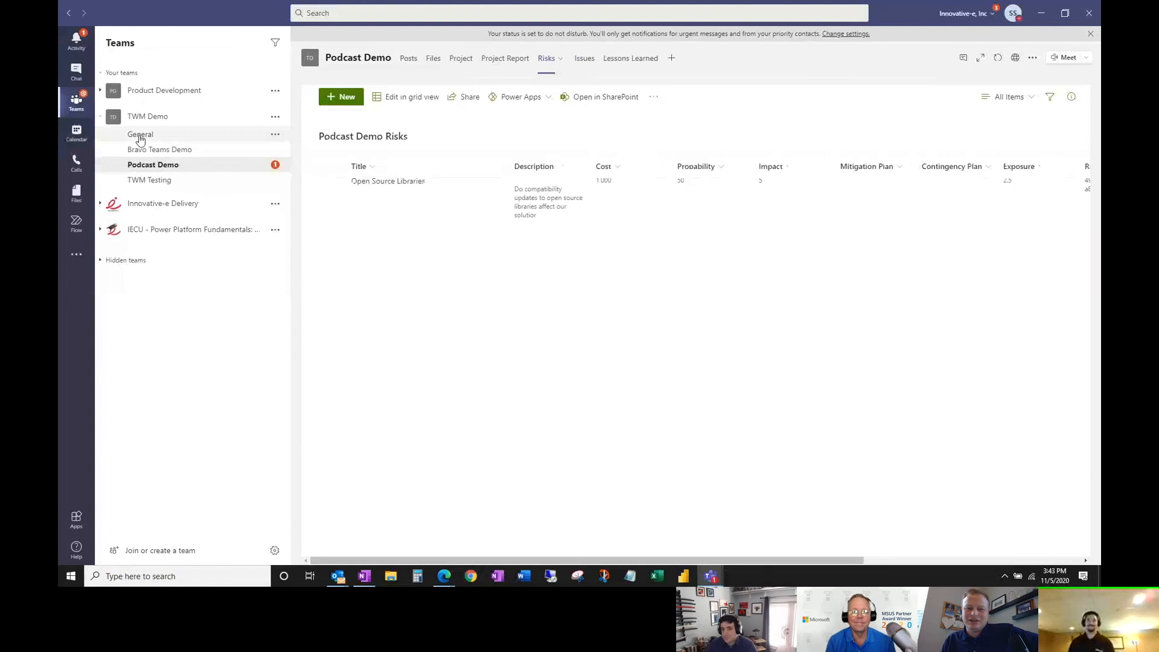
mouse_move(140, 134)
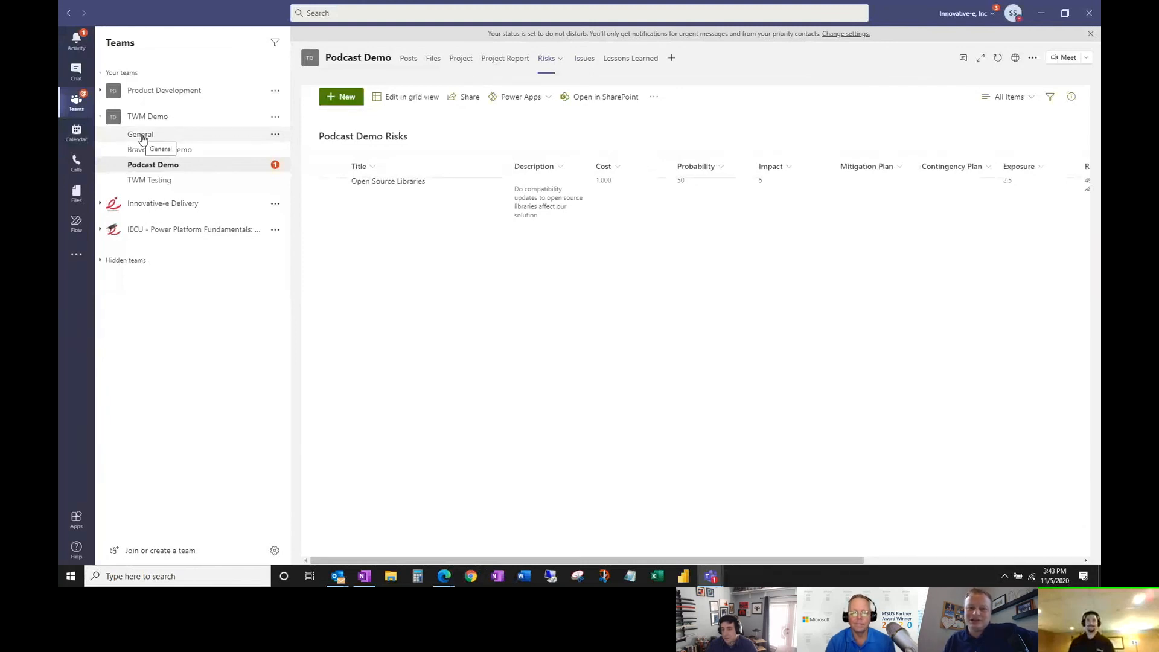
mouse_move(495, 283)
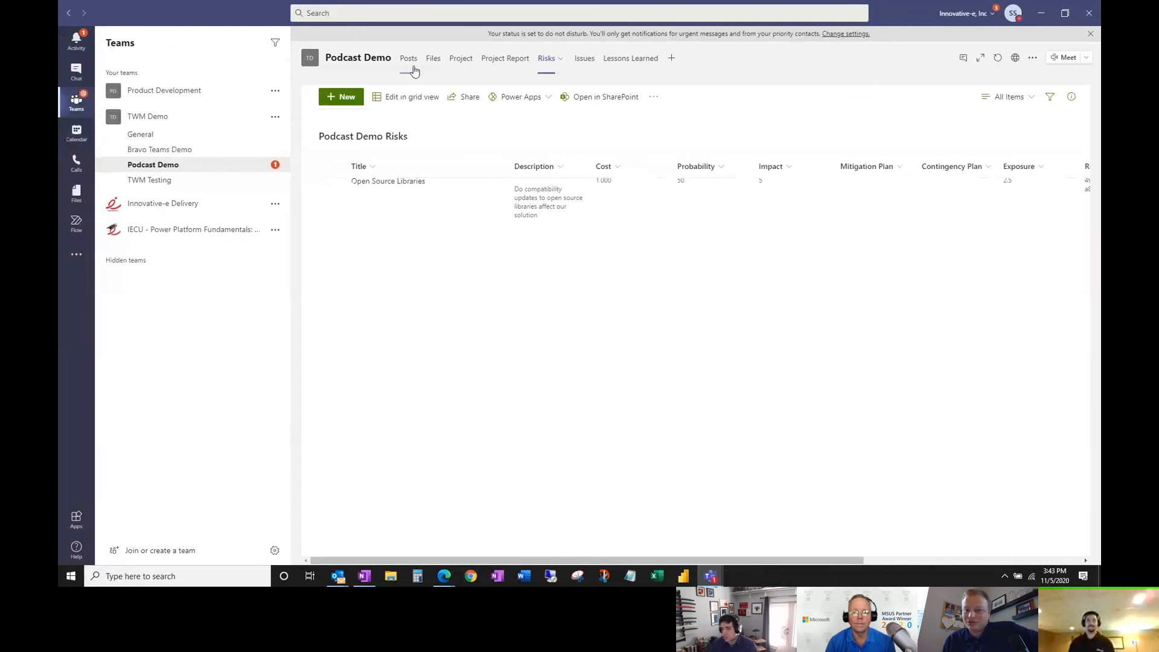
- Return to Posts showing the risk and issue confirmation replies
left_click(408, 58)
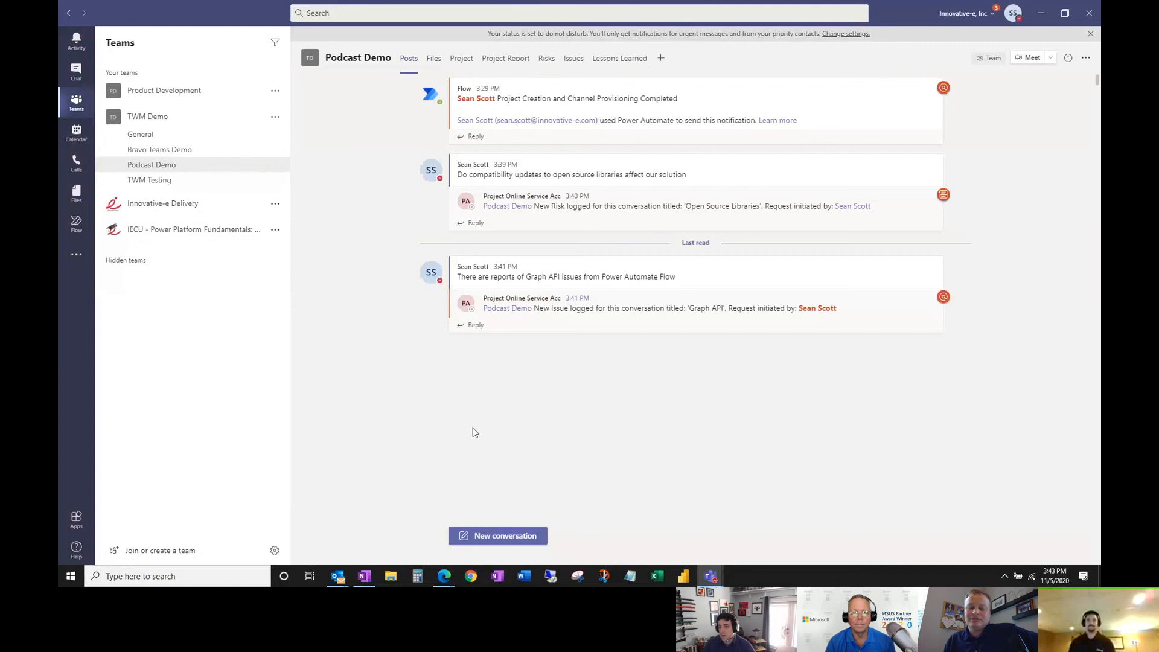
mouse_move(462, 421)
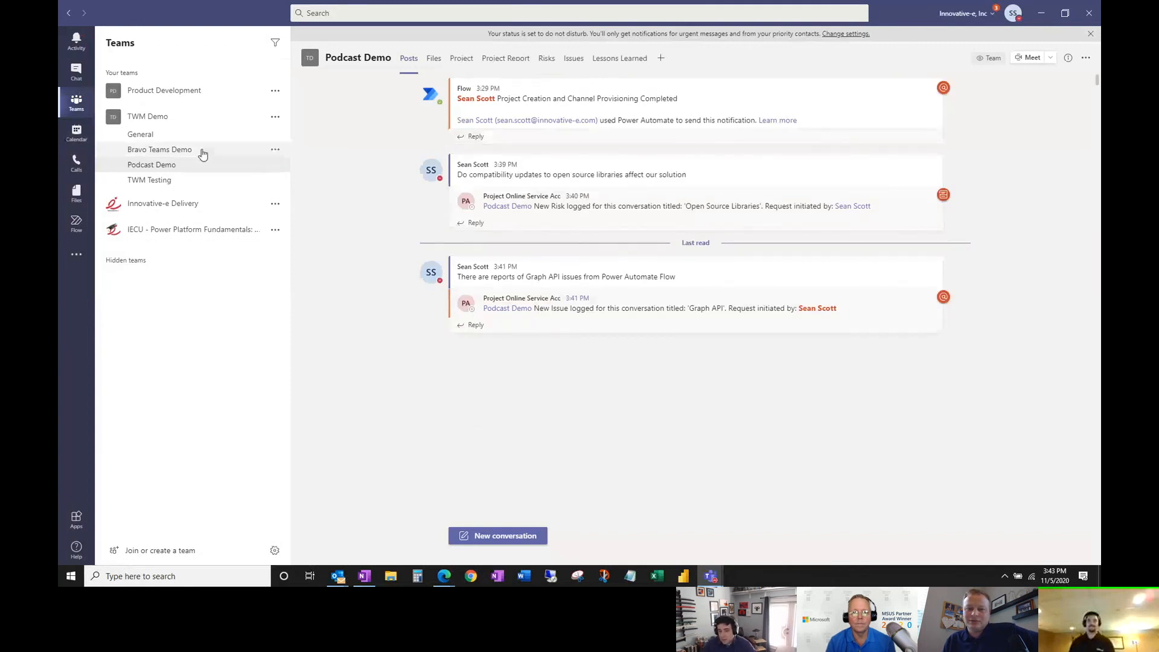
mouse_move(362, 368)
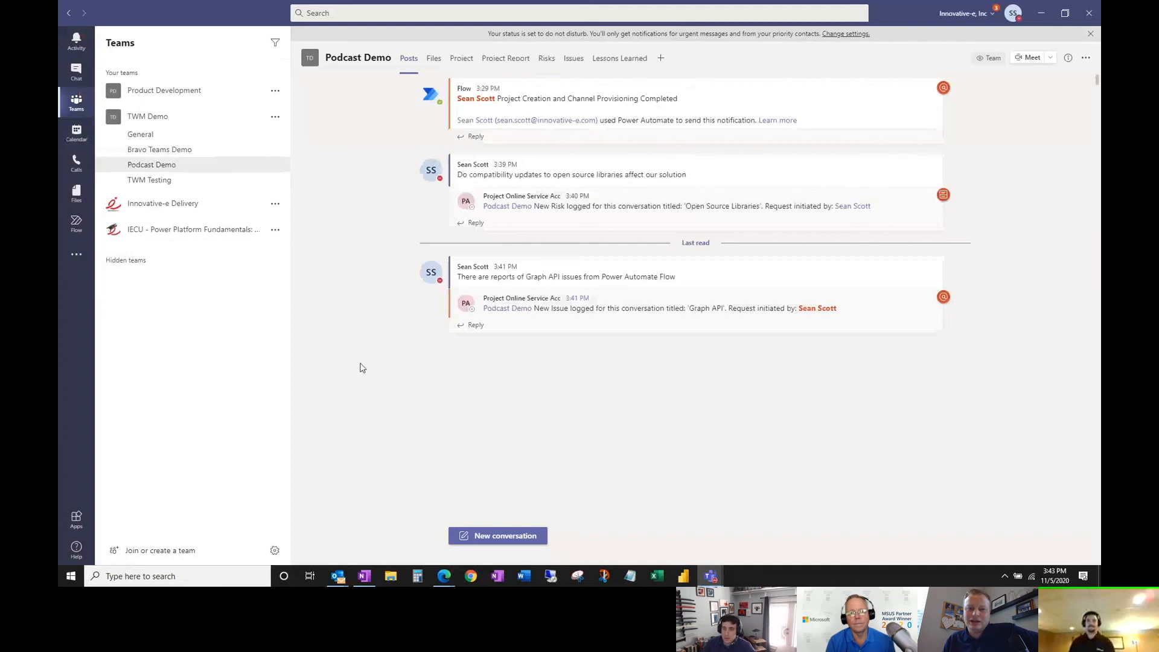
mouse_move(352, 365)
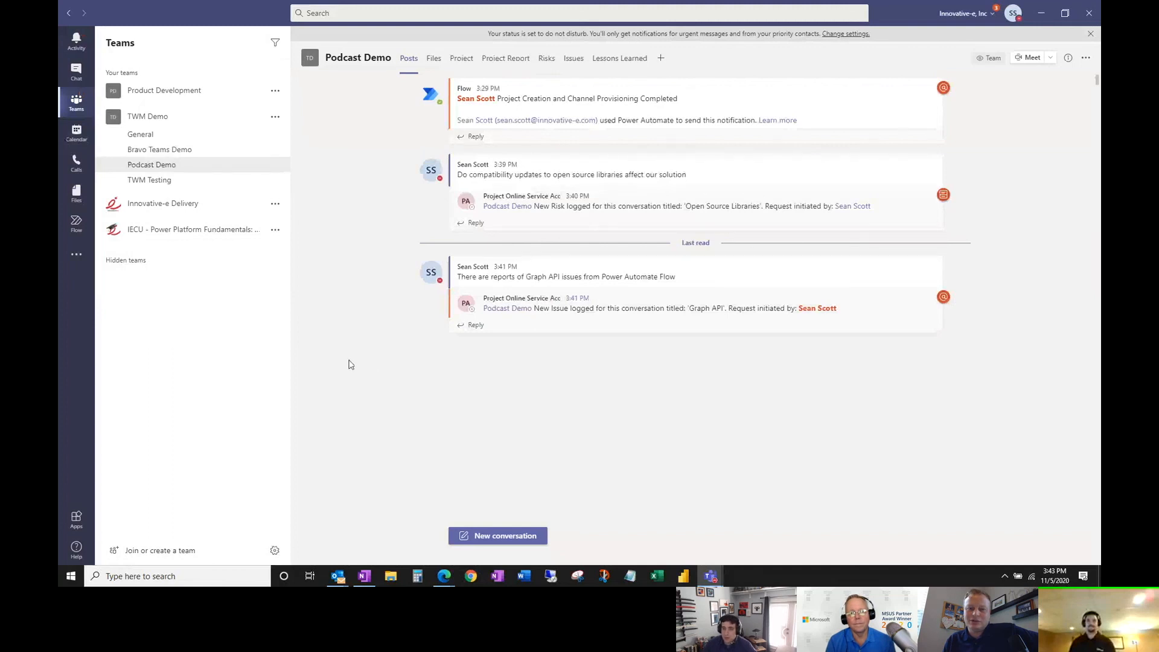
mouse_move(342, 362)
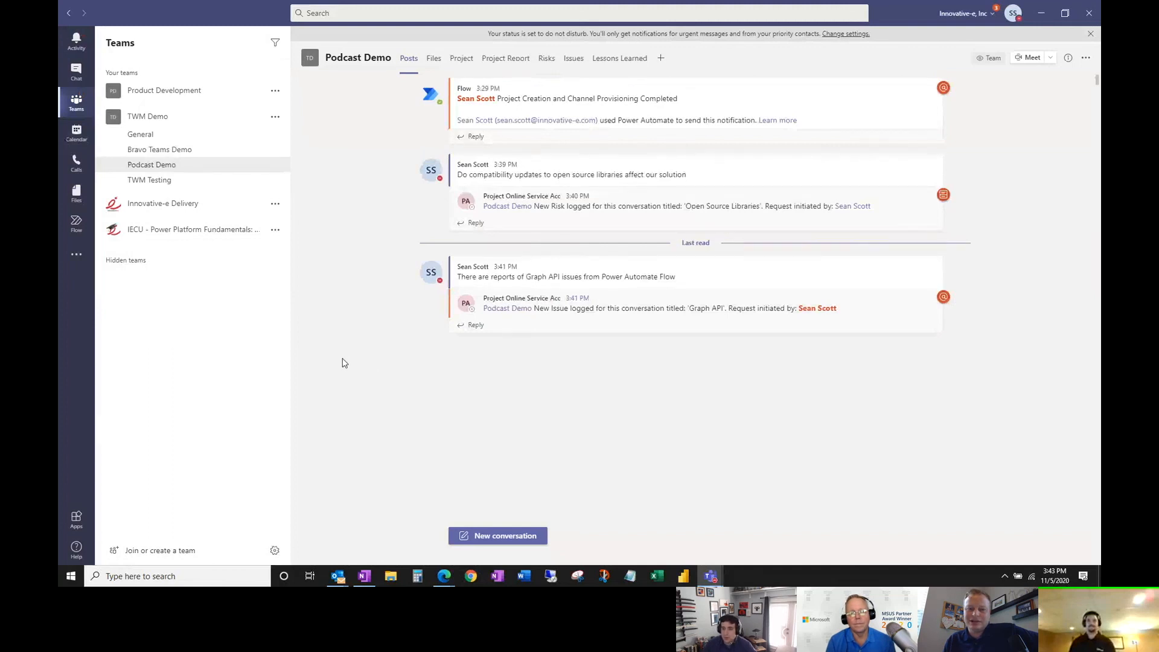
mouse_move(330, 353)
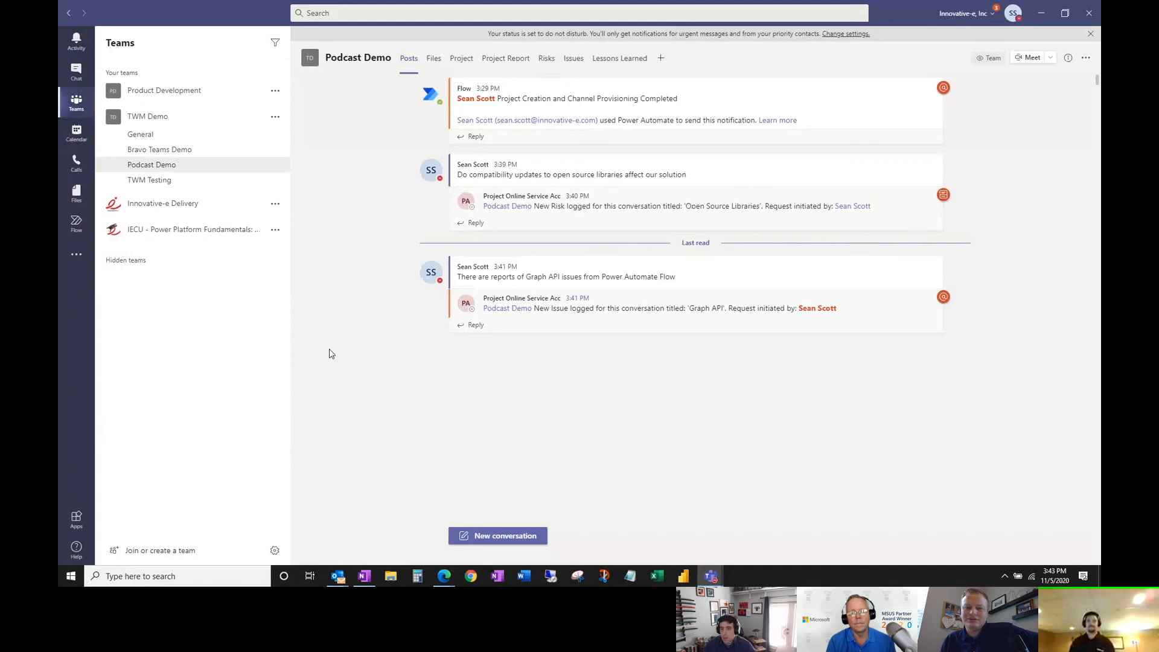
mouse_move(311, 342)
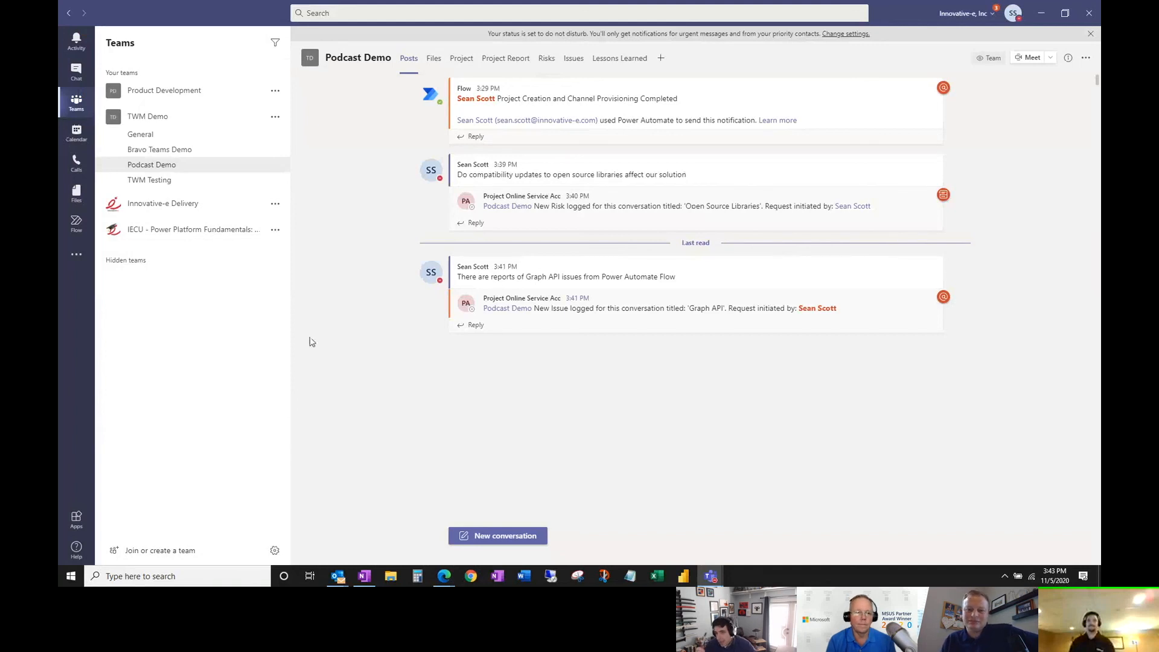
mouse_move(362, 220)
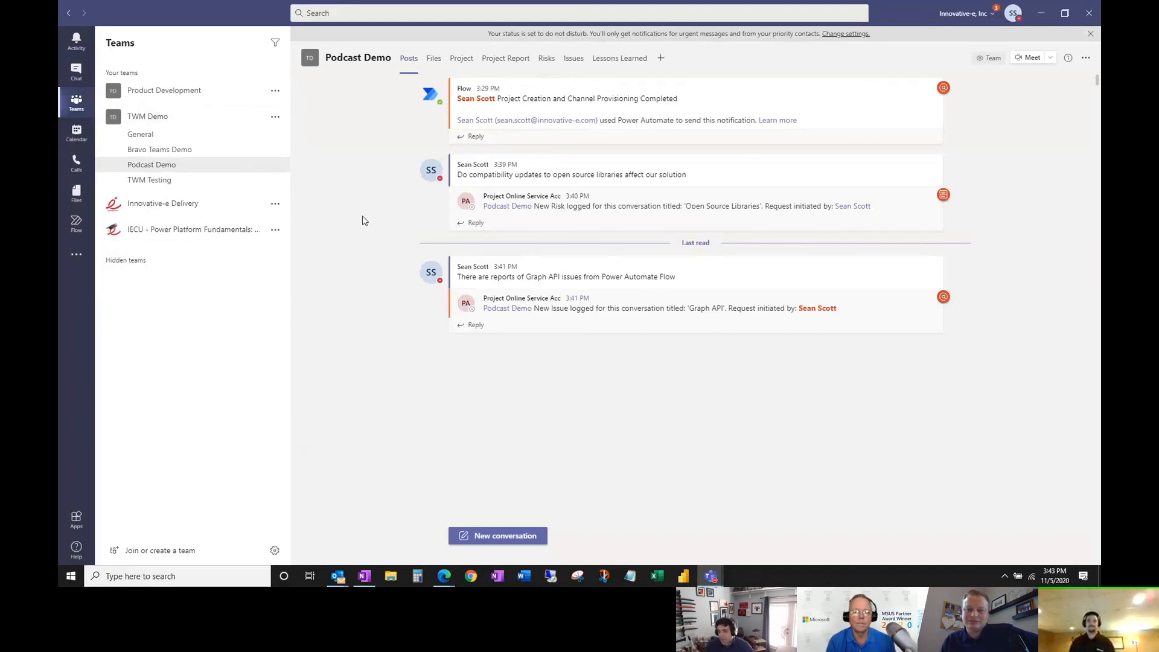
mouse_move(192, 139)
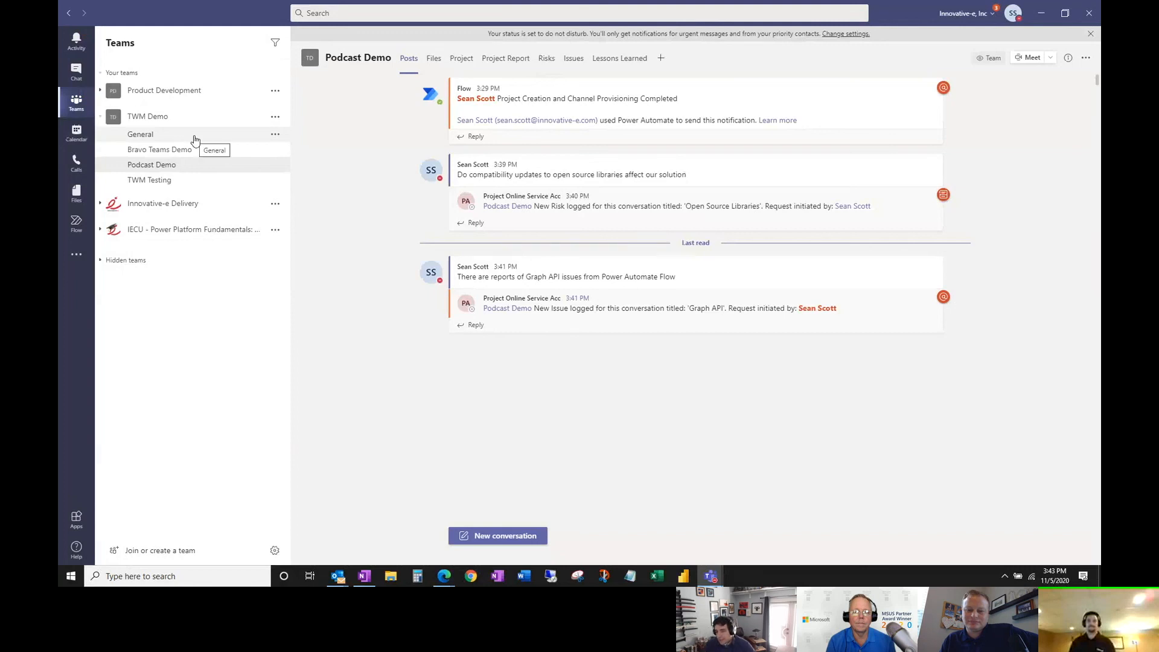